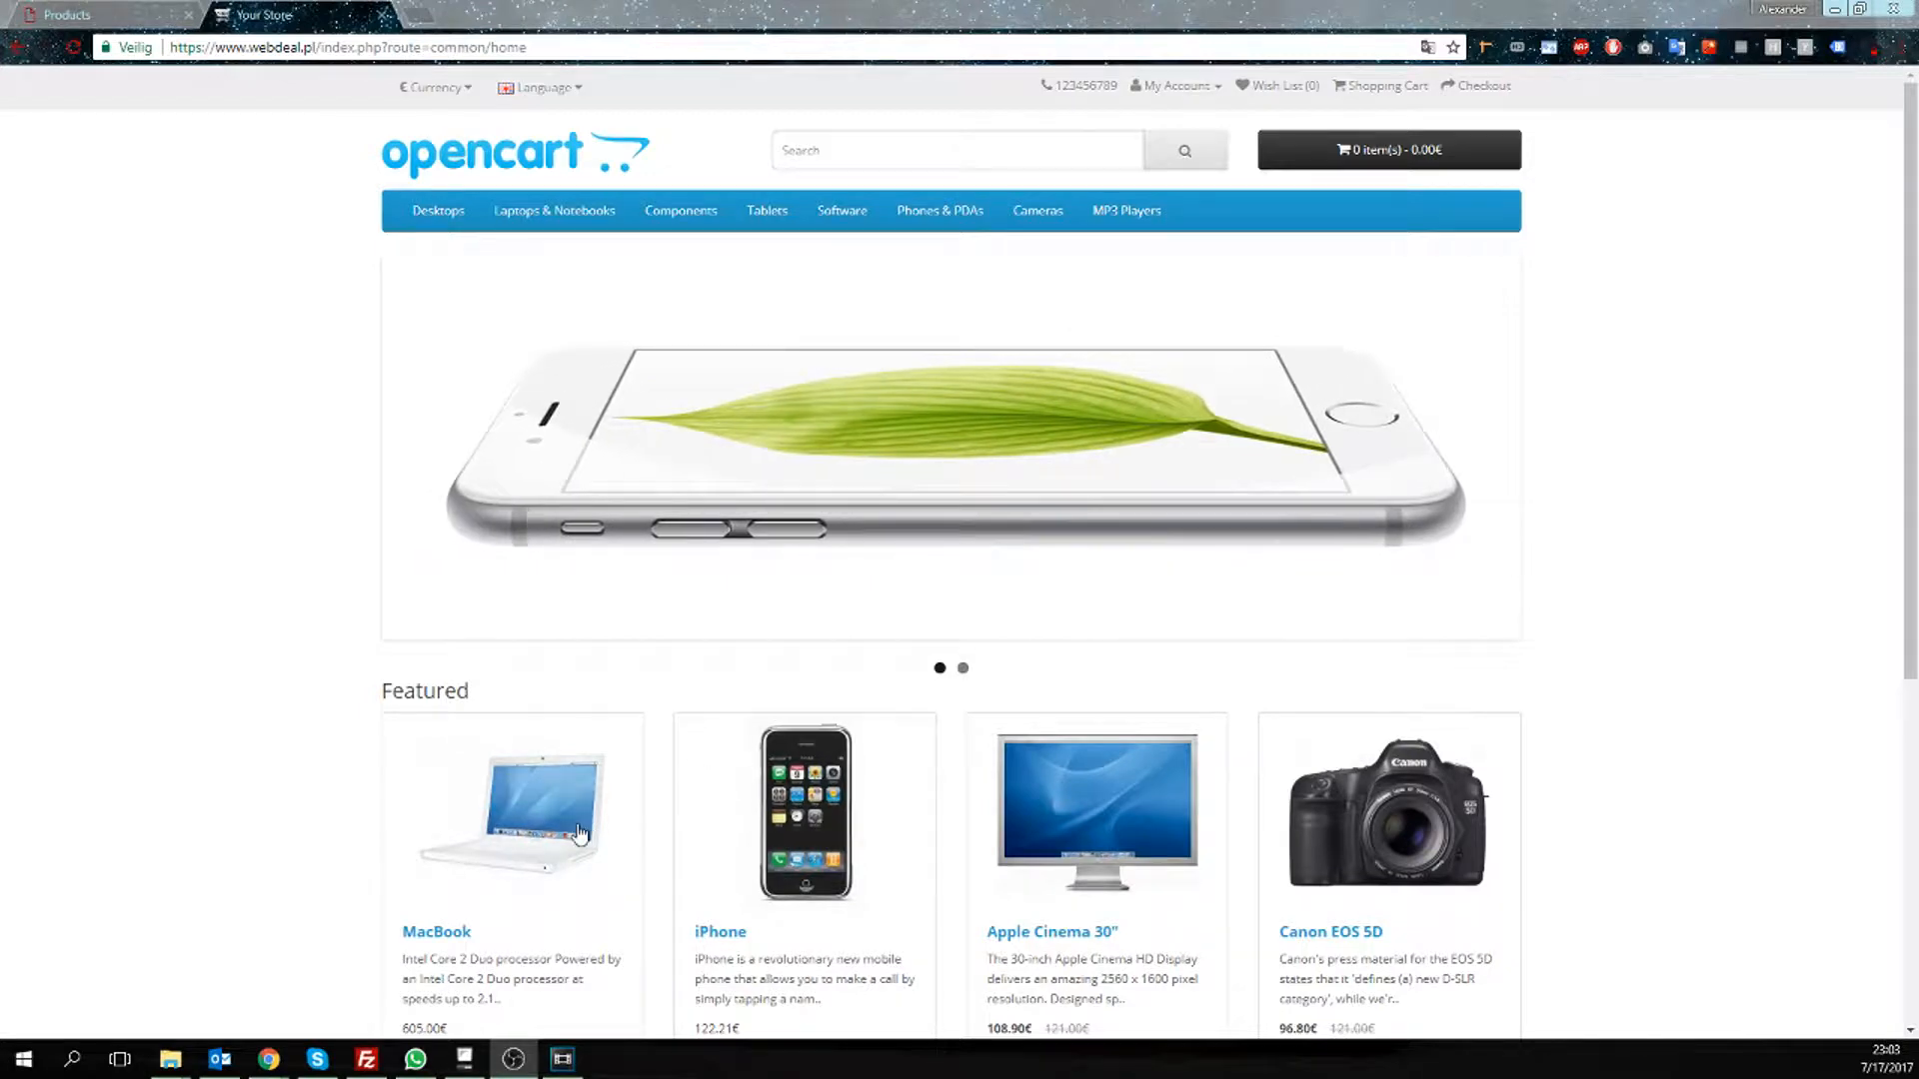
Open the storefront MacBook product page at its long index.php URL, then bring up FileZilla.
left_click(512, 813)
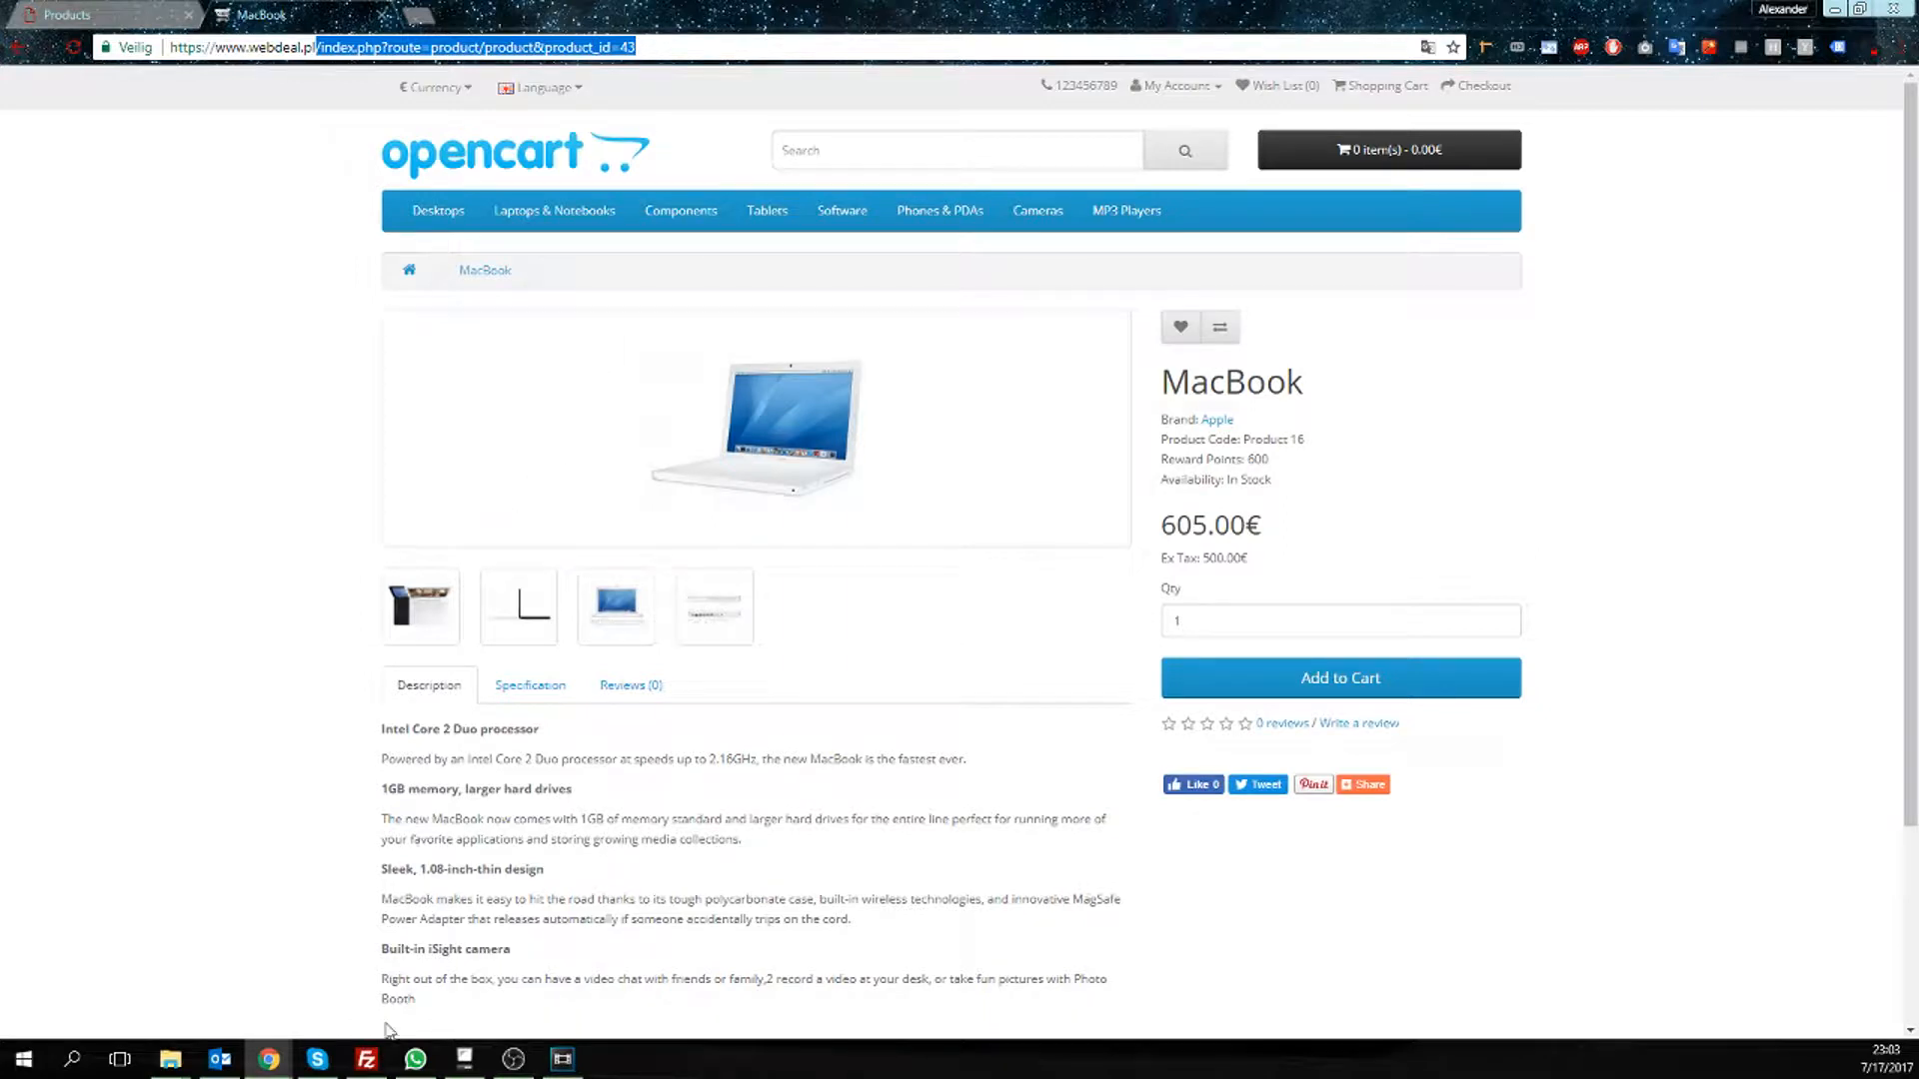
left_click(365, 1059)
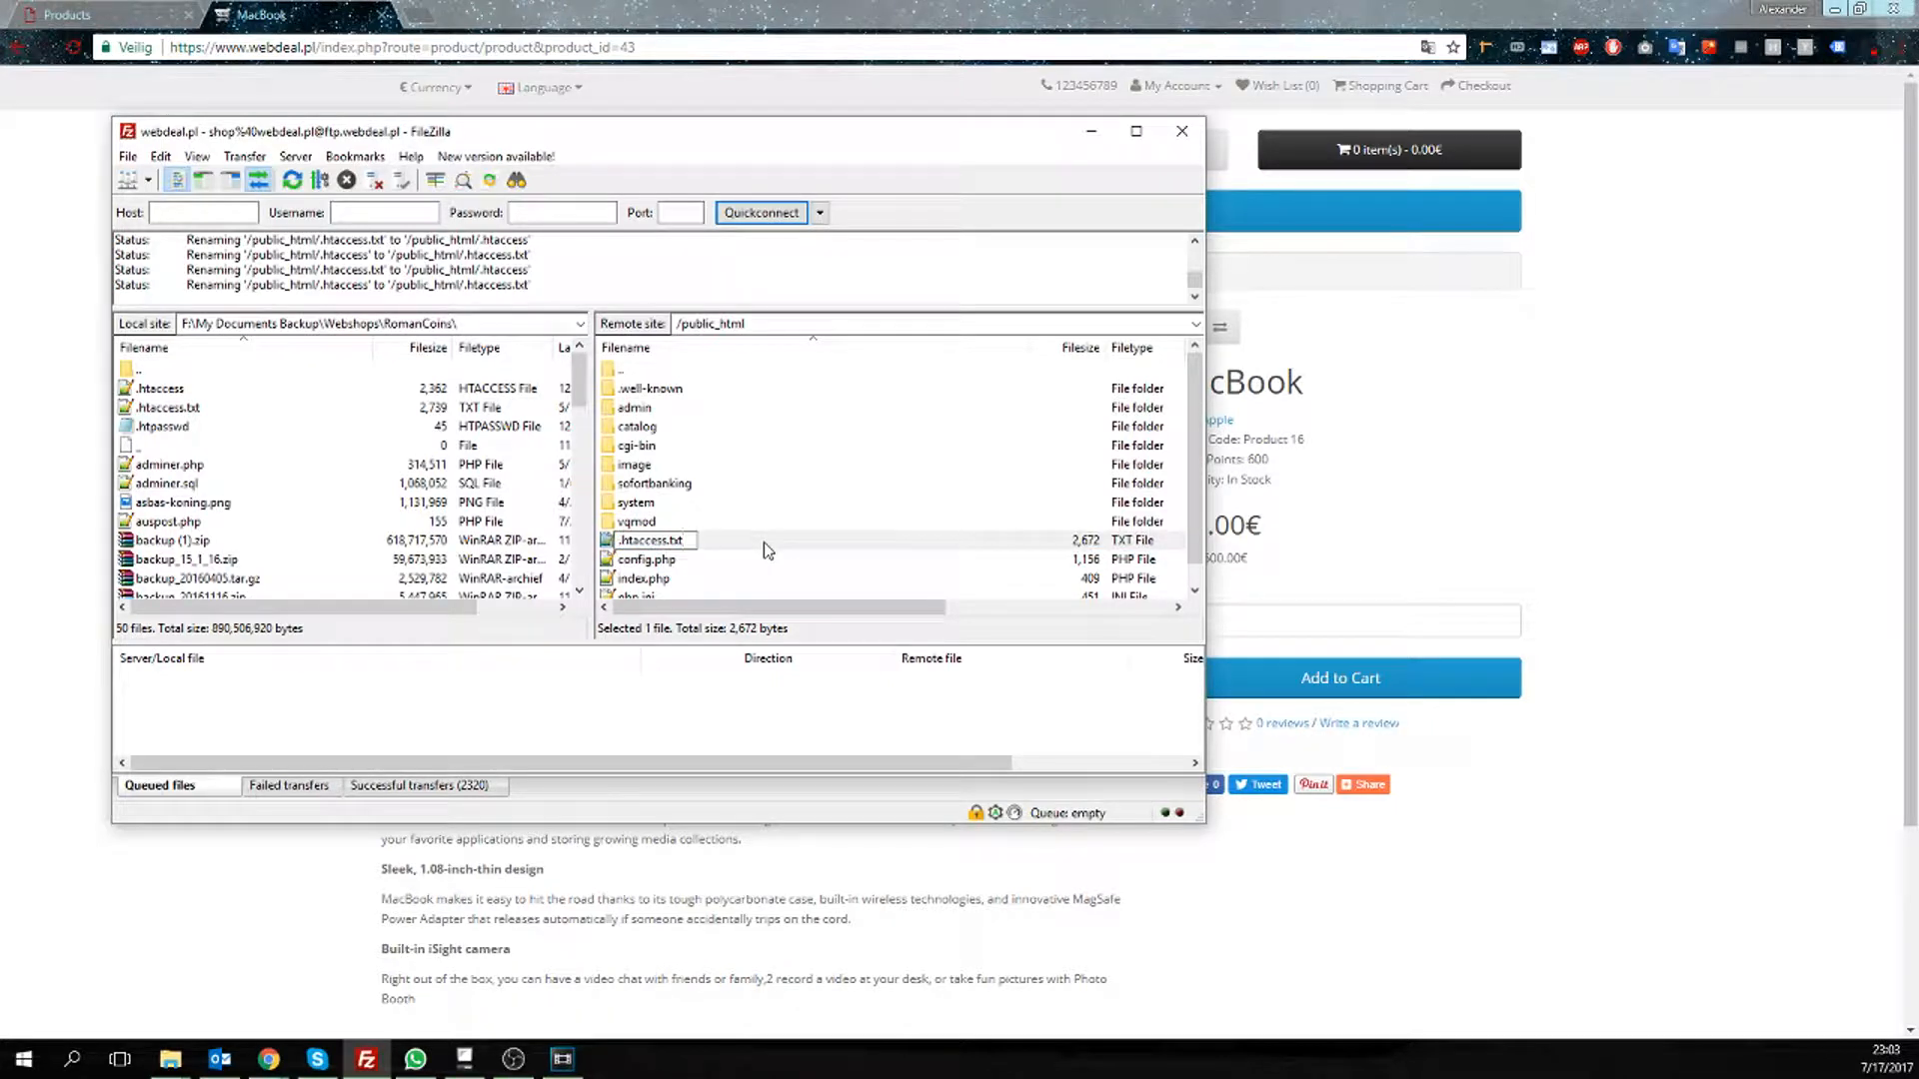
Rename .htaccess.txt in /public_html to .htaccess on the server.
double_click(645, 539)
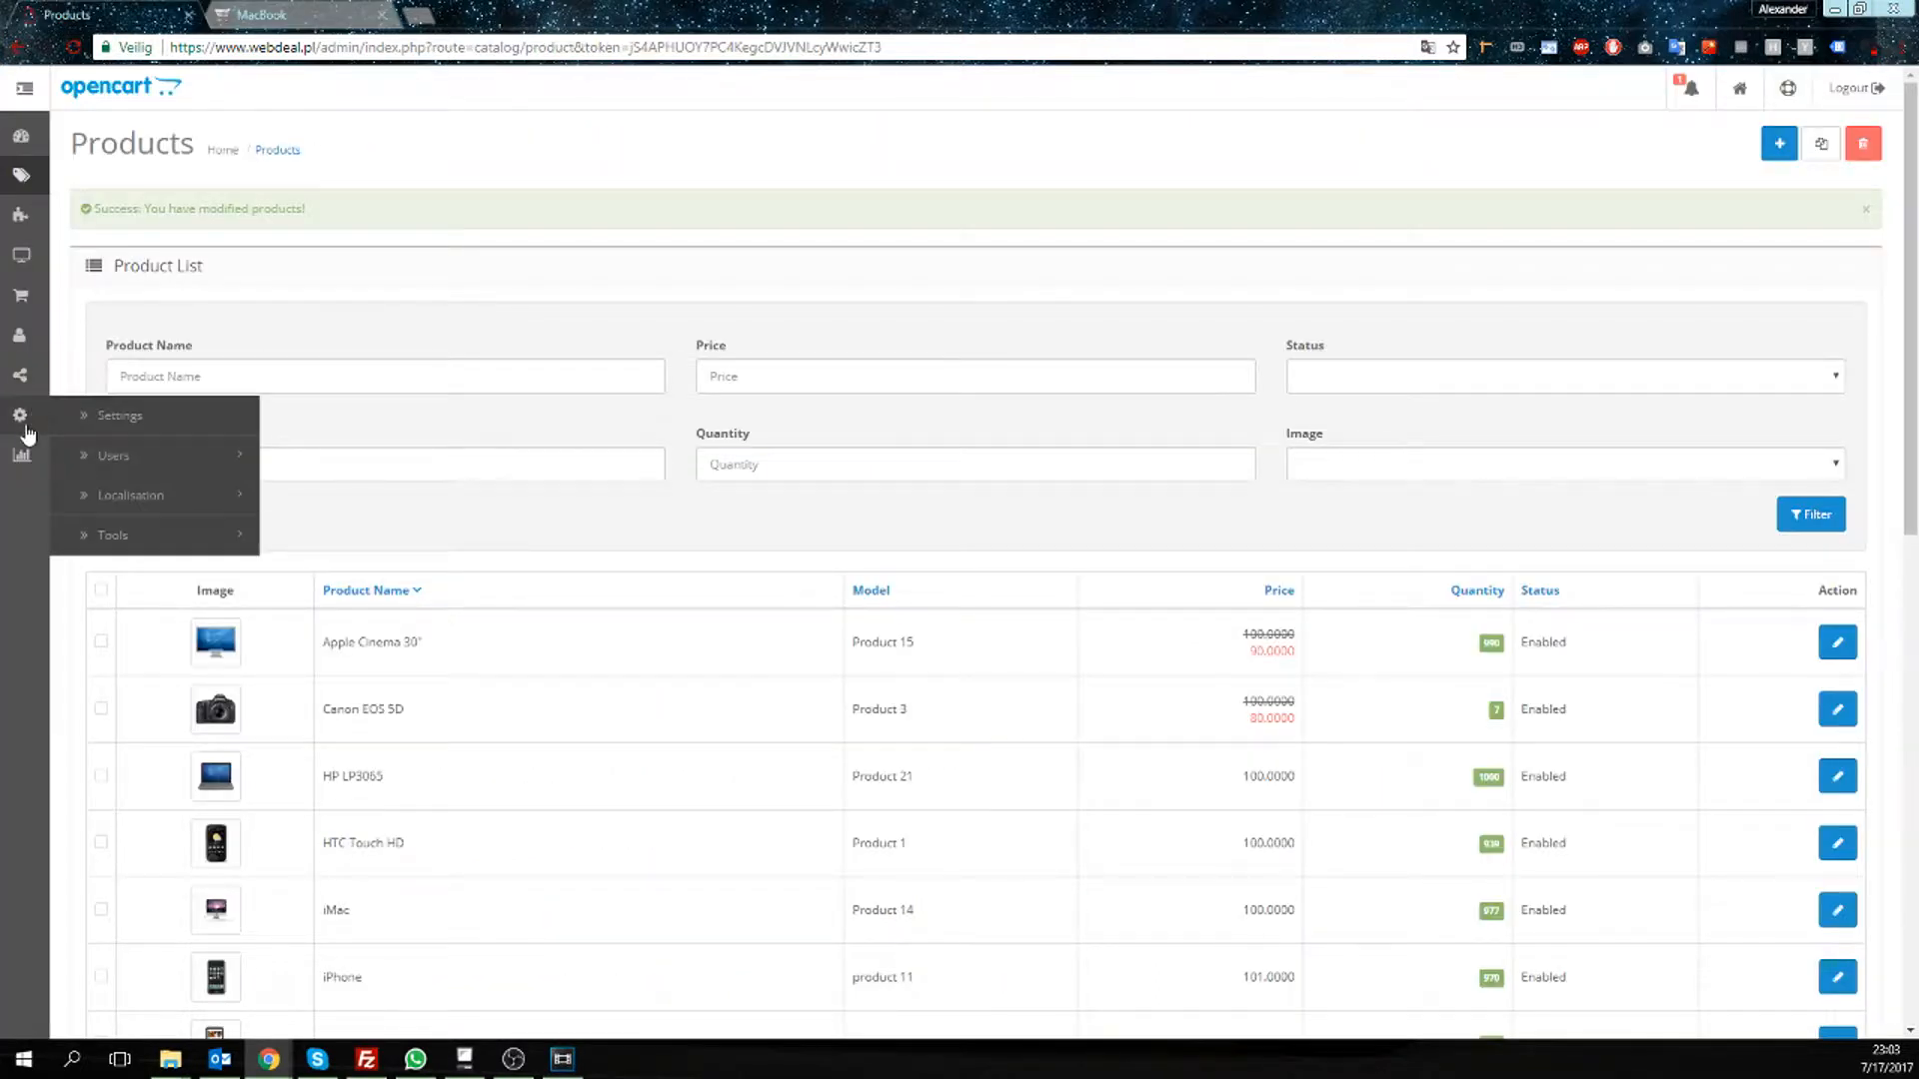
Set Use SEO URLs to Yes on Your Store's Server tab and save the settings.
left_click(119, 415)
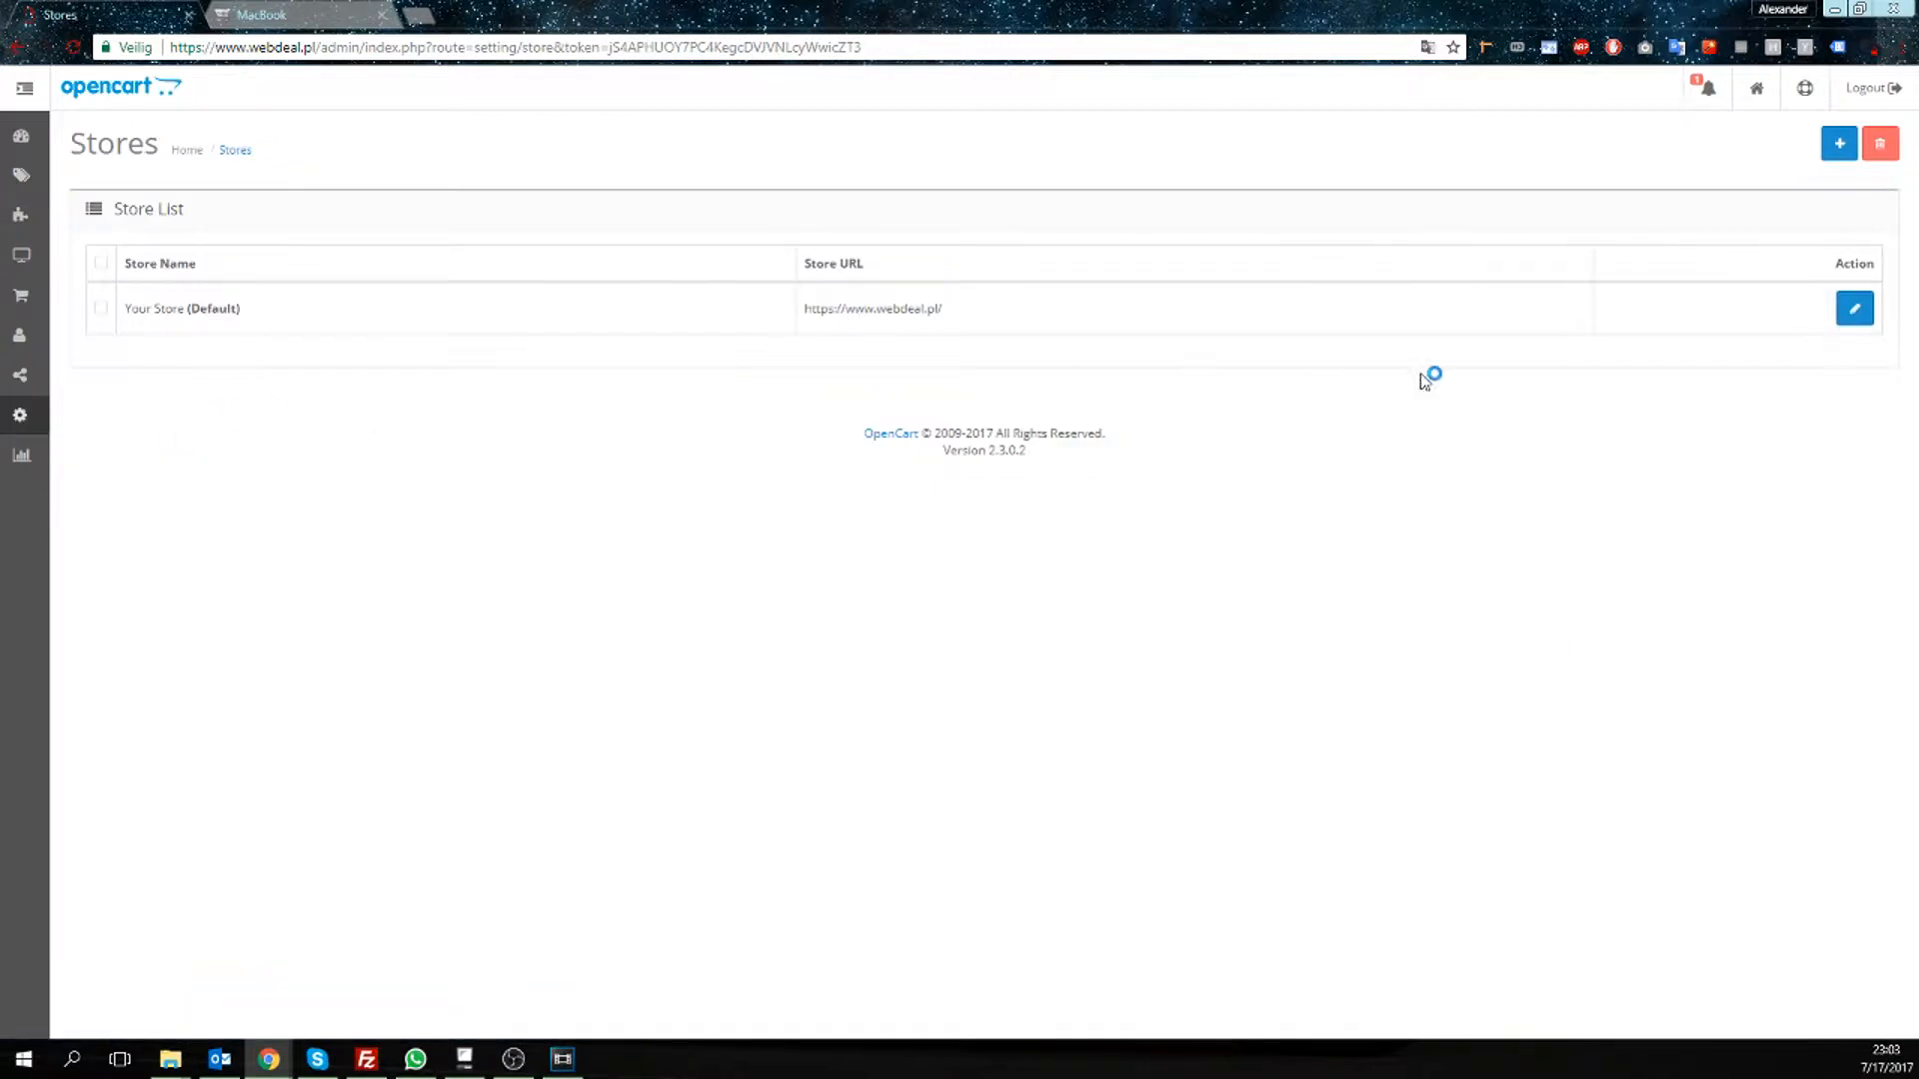
left_click(1854, 309)
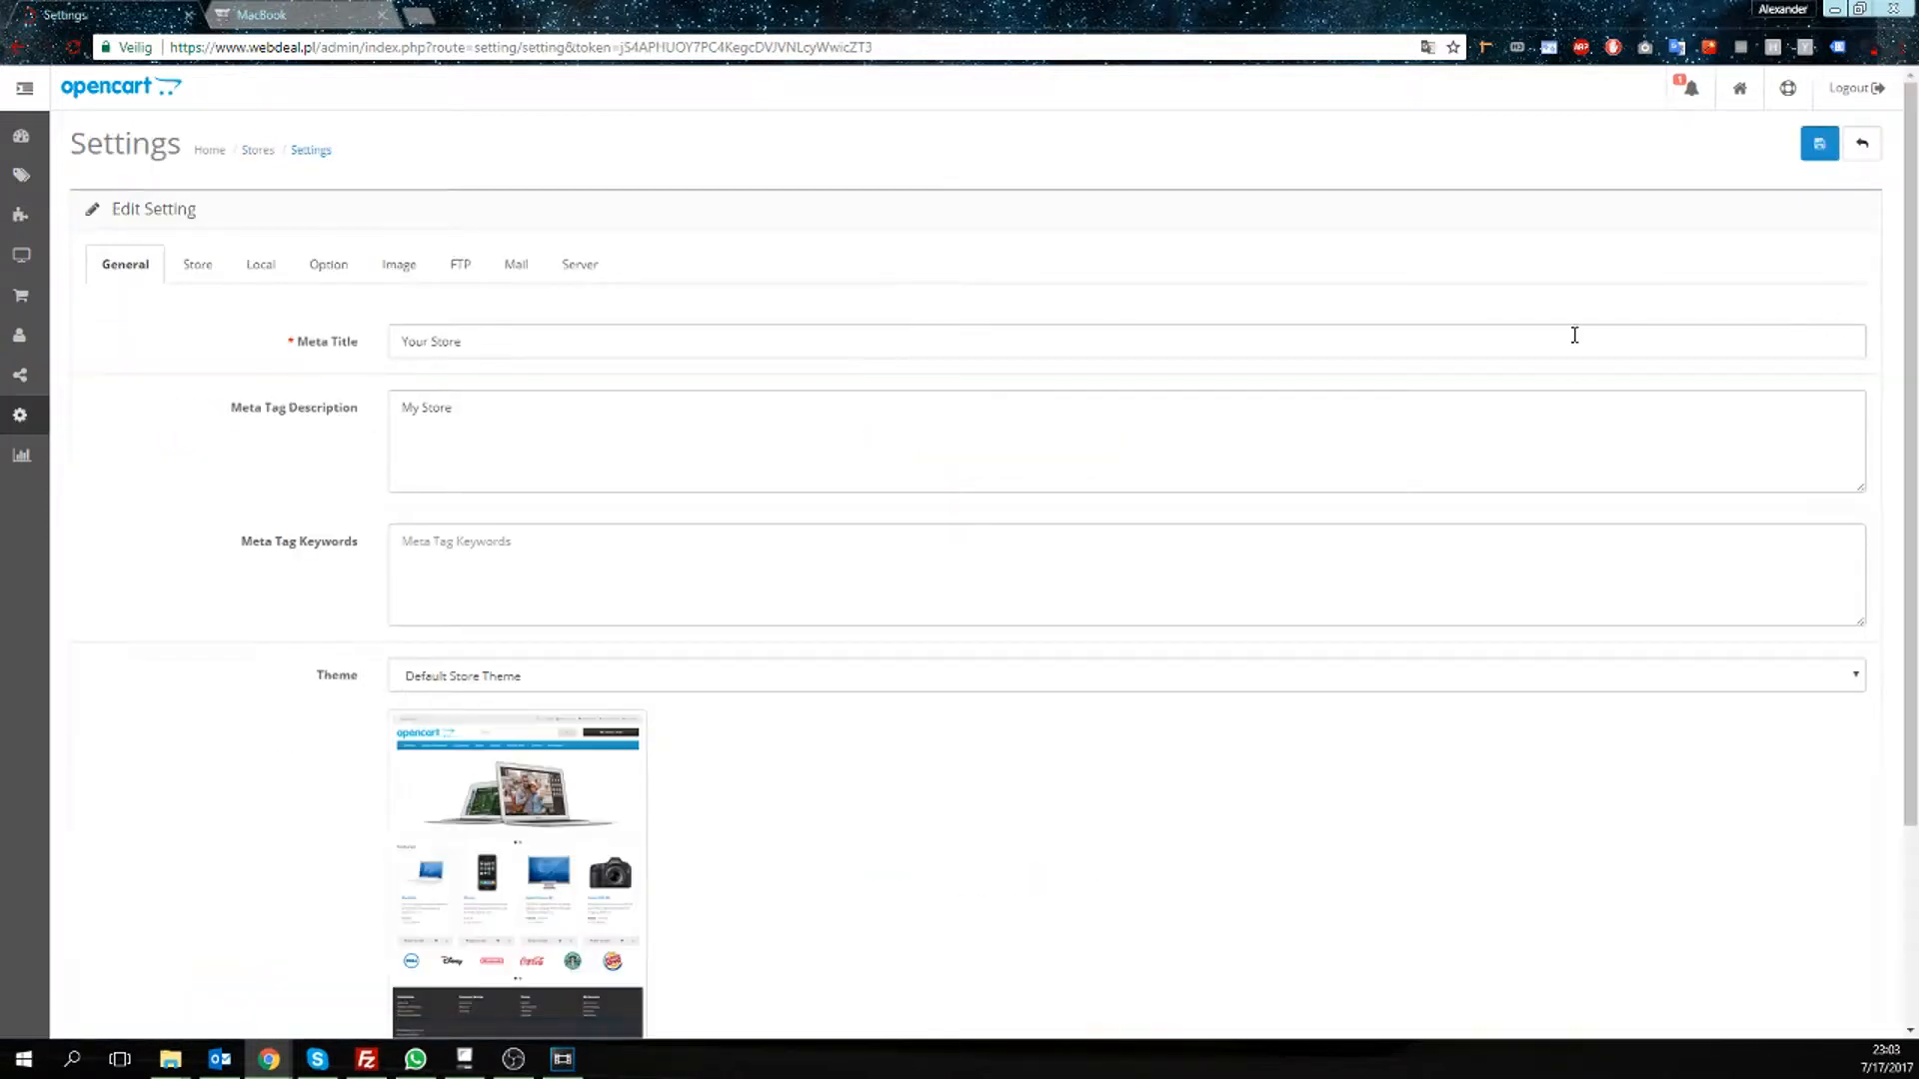
left_click(577, 264)
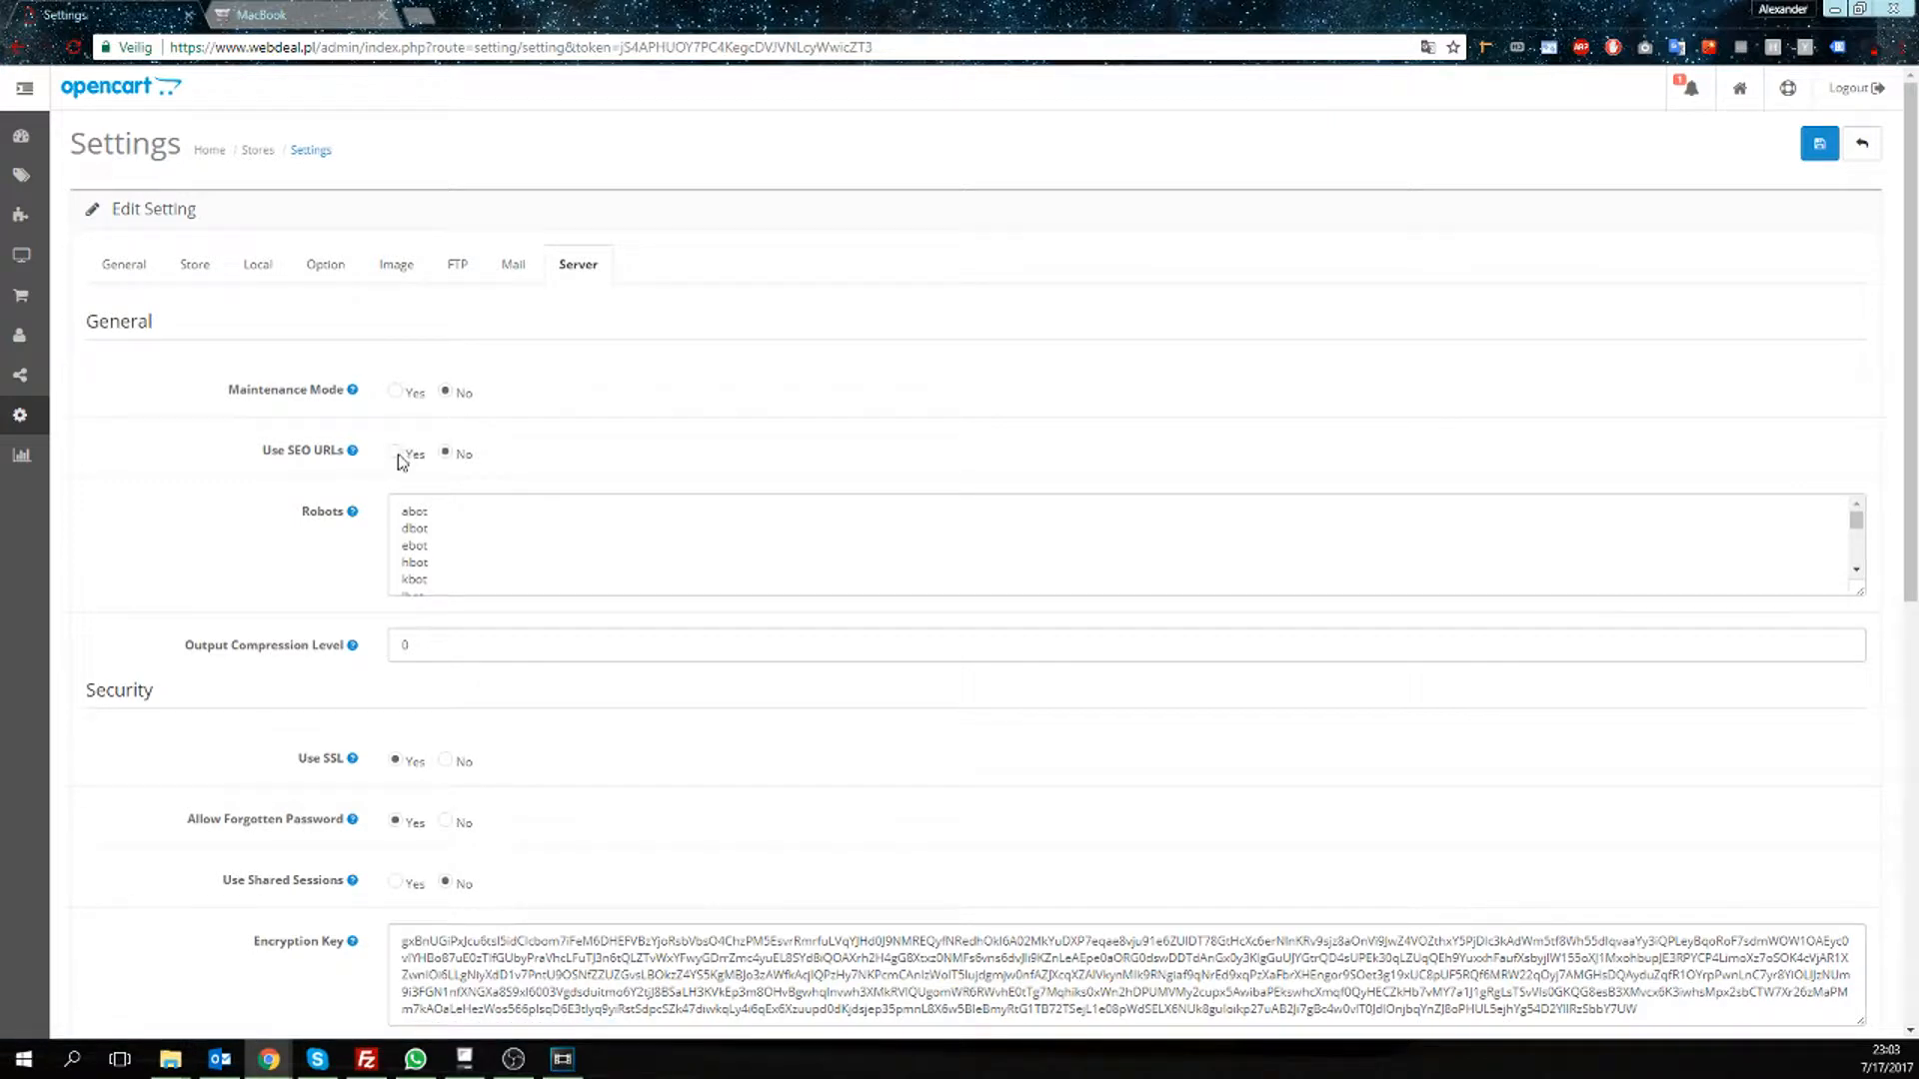
left_click(396, 453)
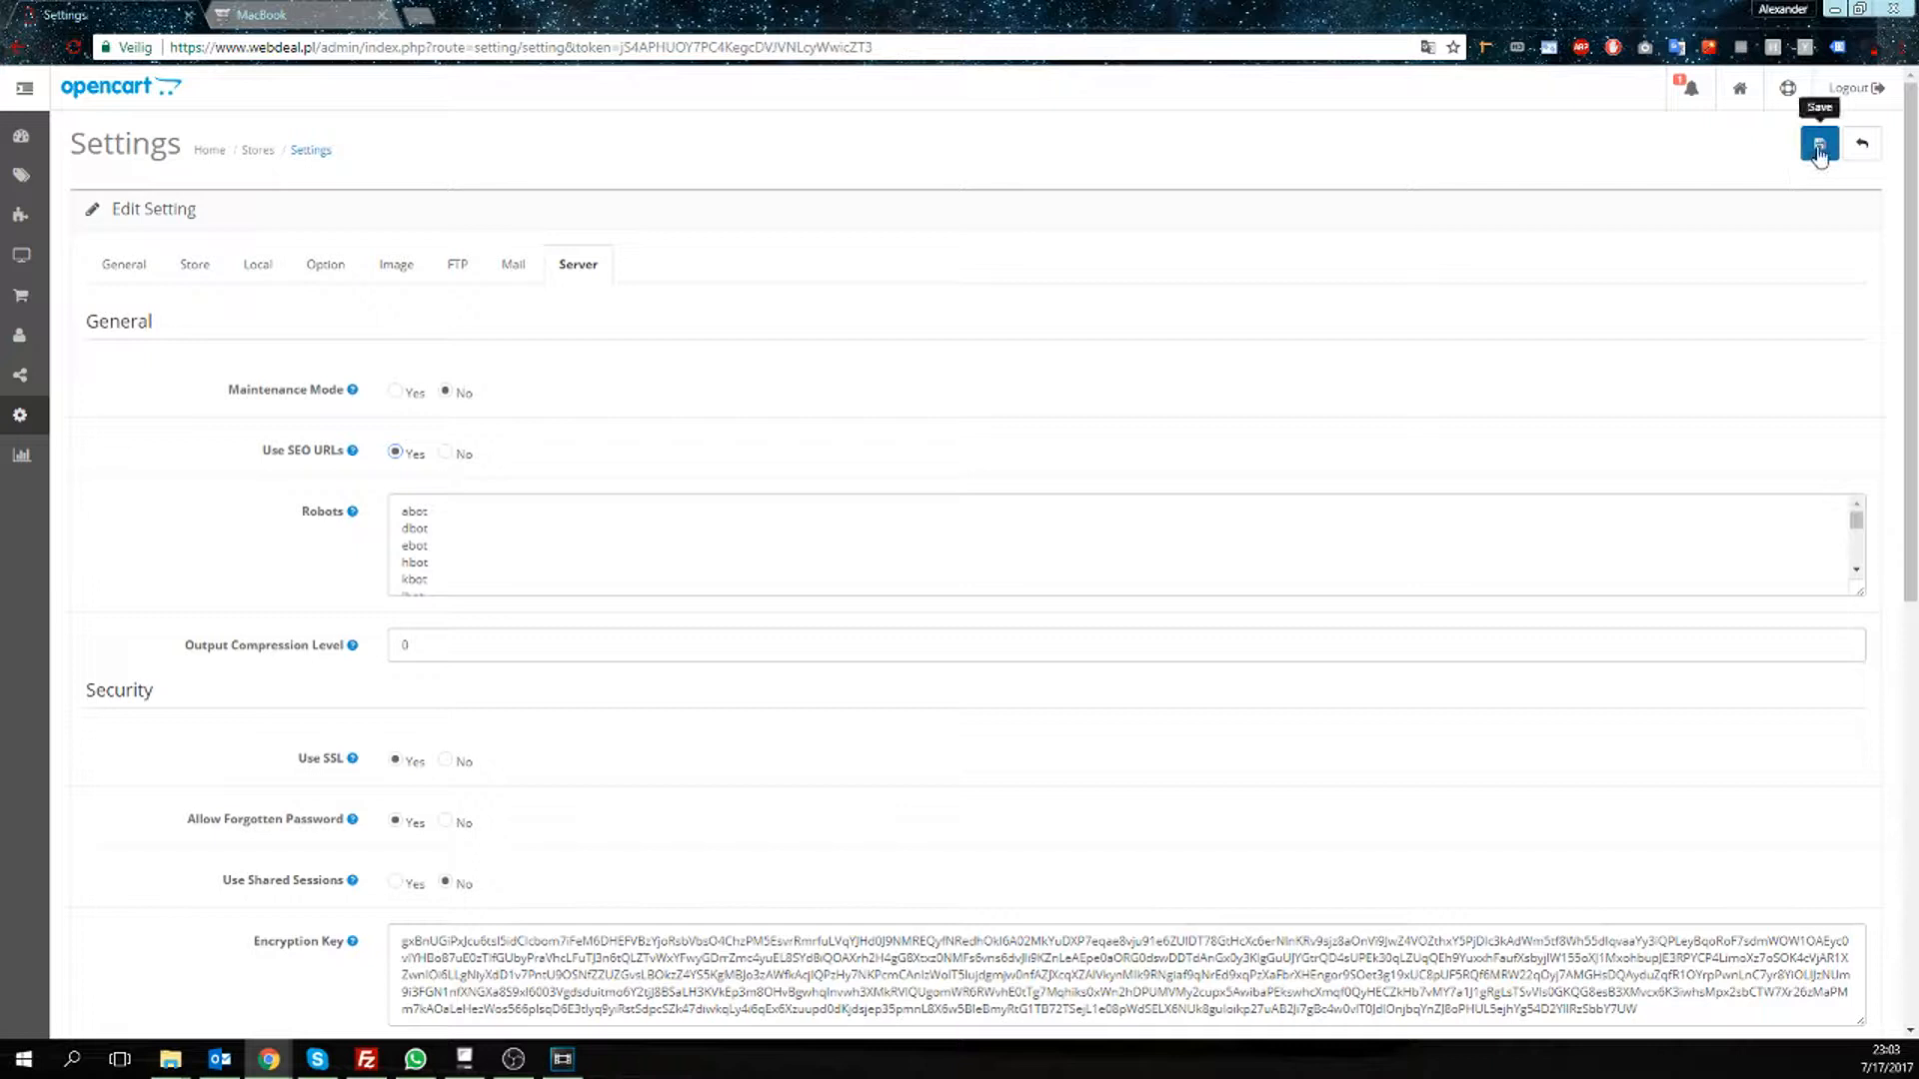
left_click(1819, 144)
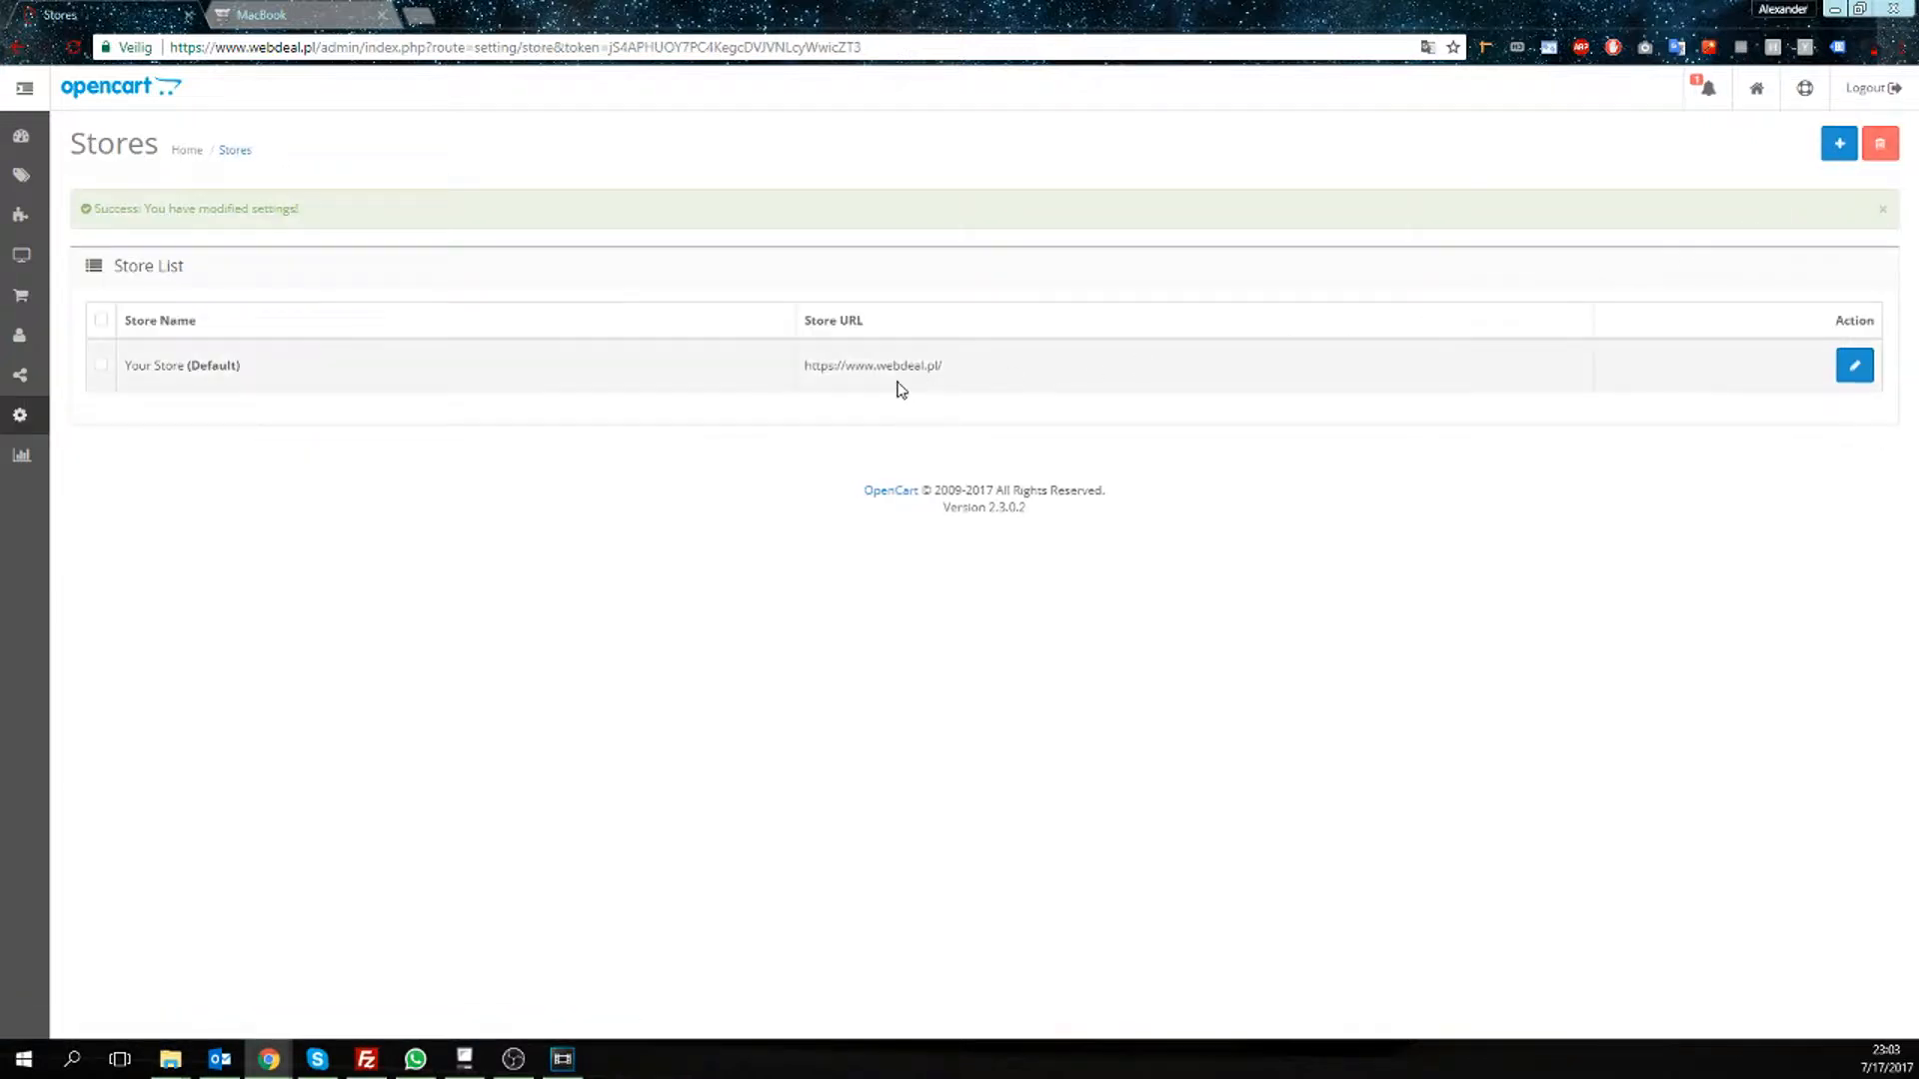
left_click(256, 13)
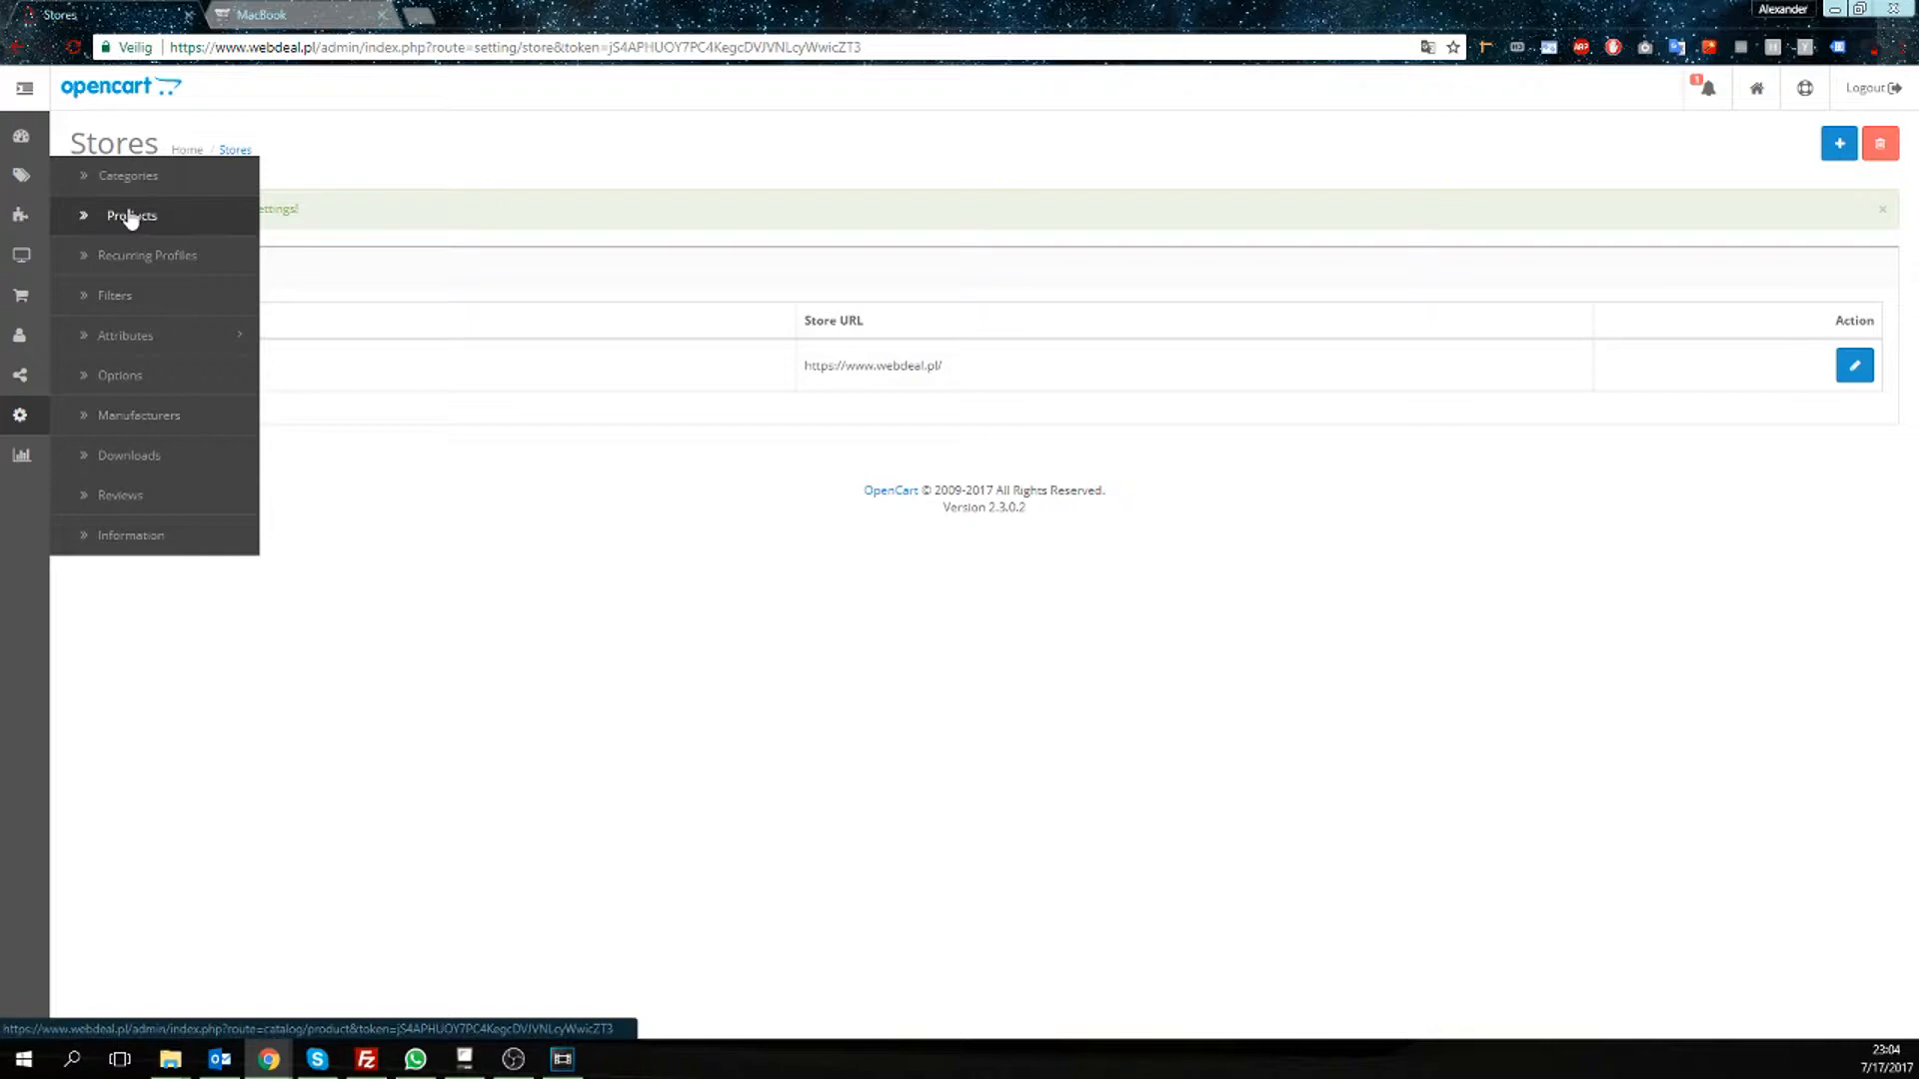
Append '-pro' to the MacBook product's SEO keyword, making it macbook-pro, and save.
left_click(131, 216)
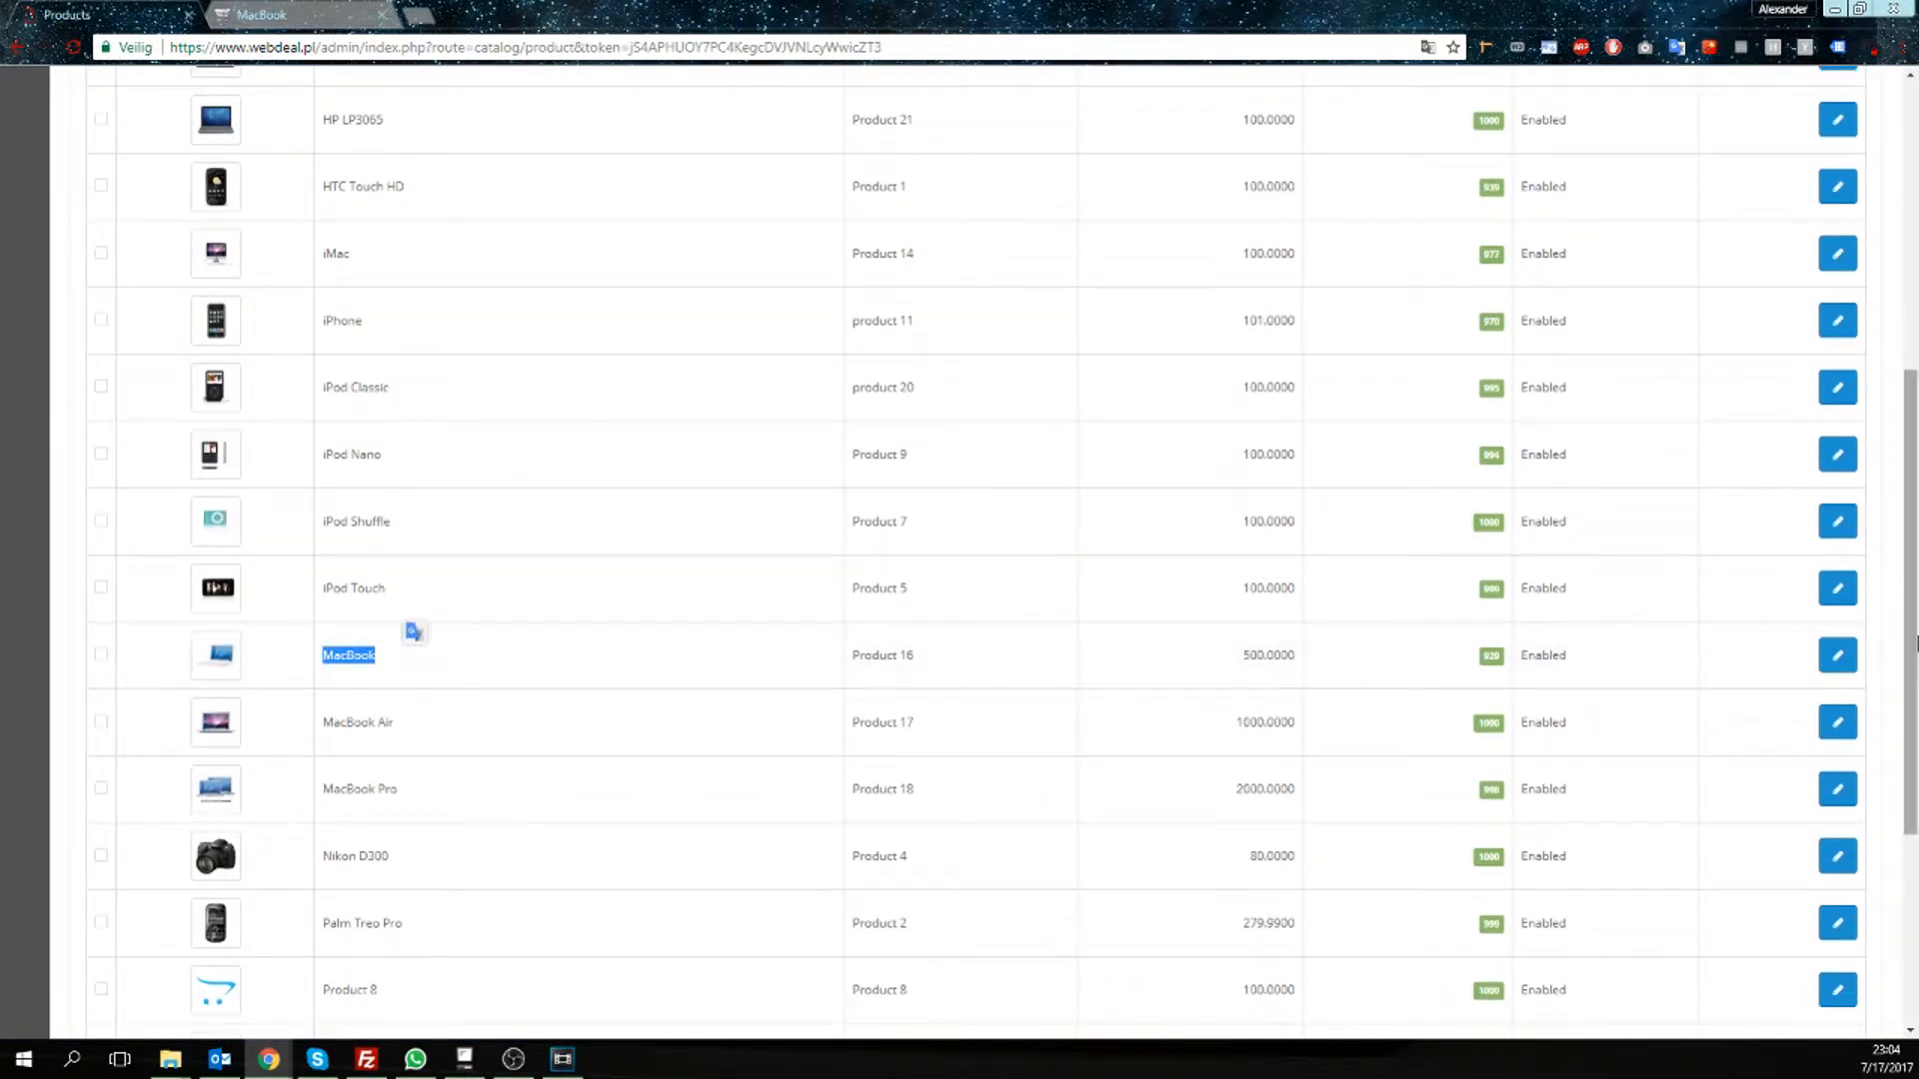
left_click(1836, 655)
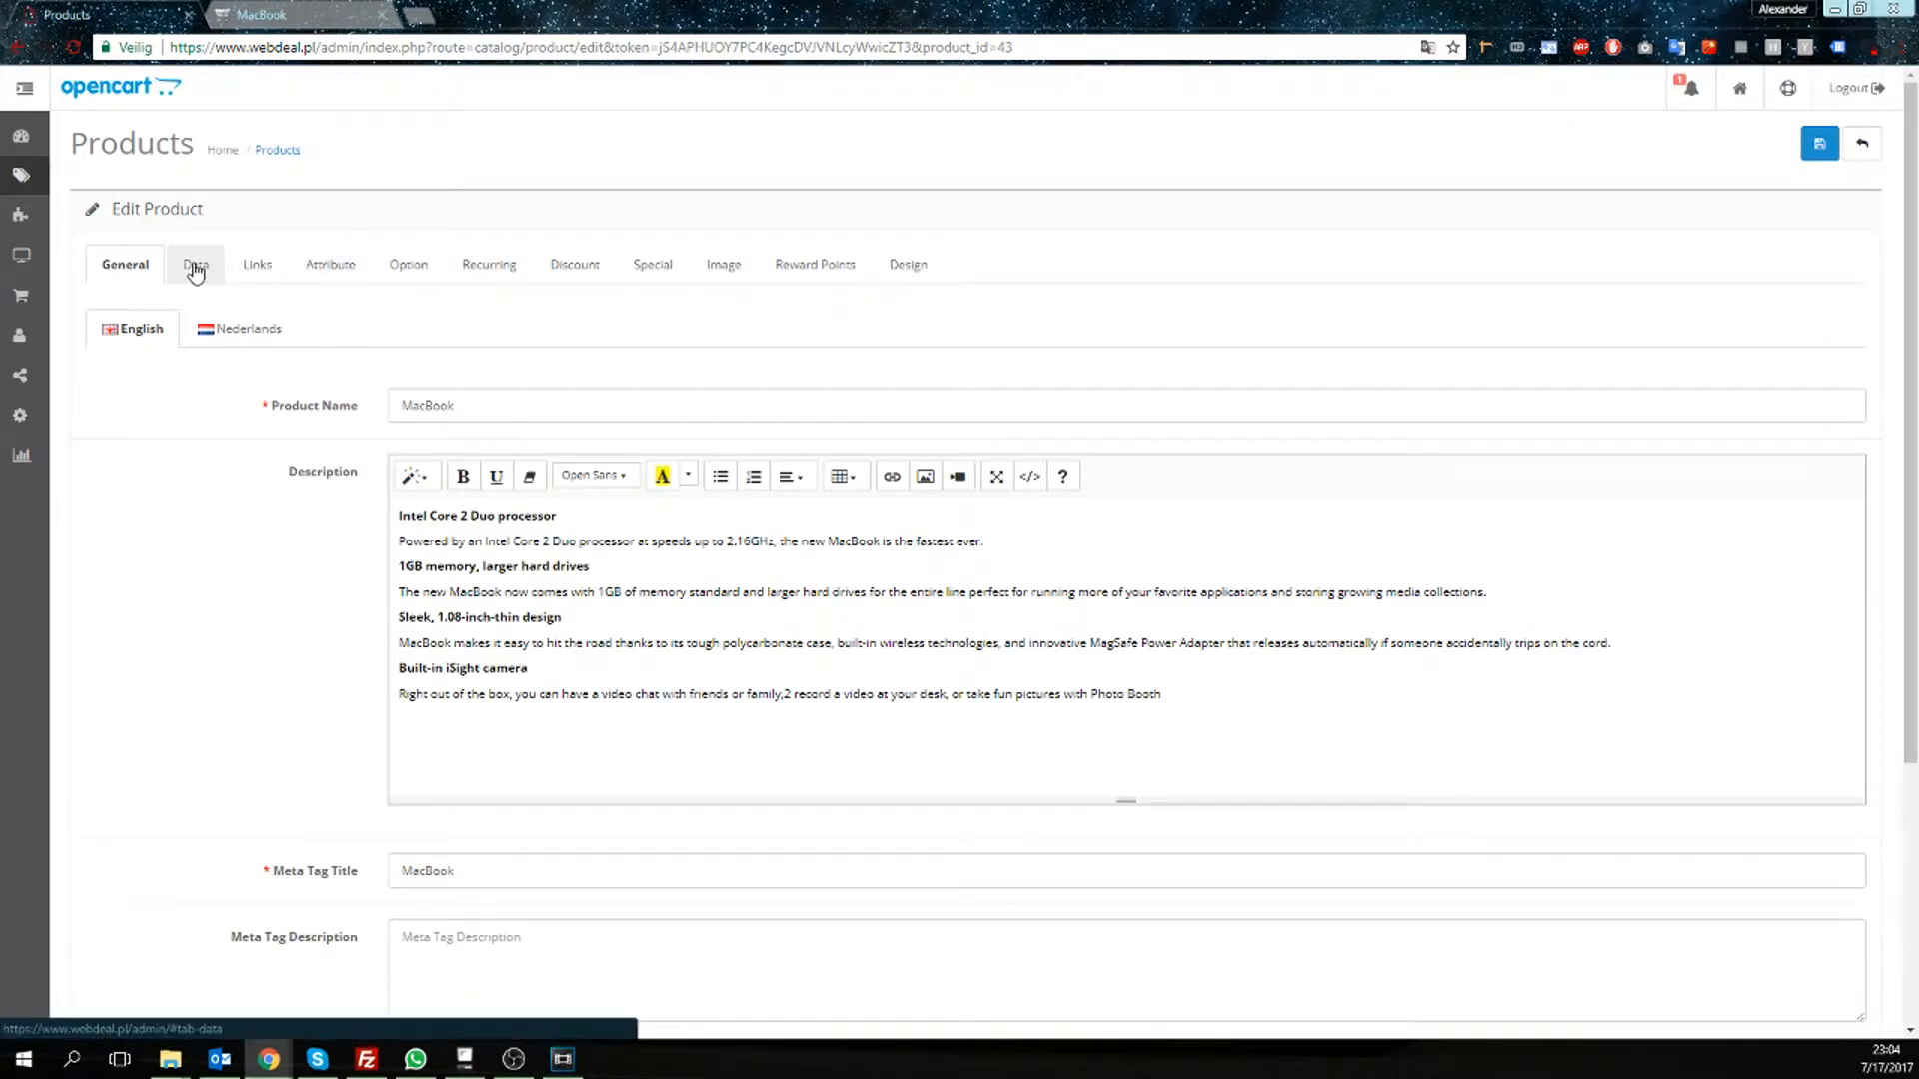
left_click(195, 264)
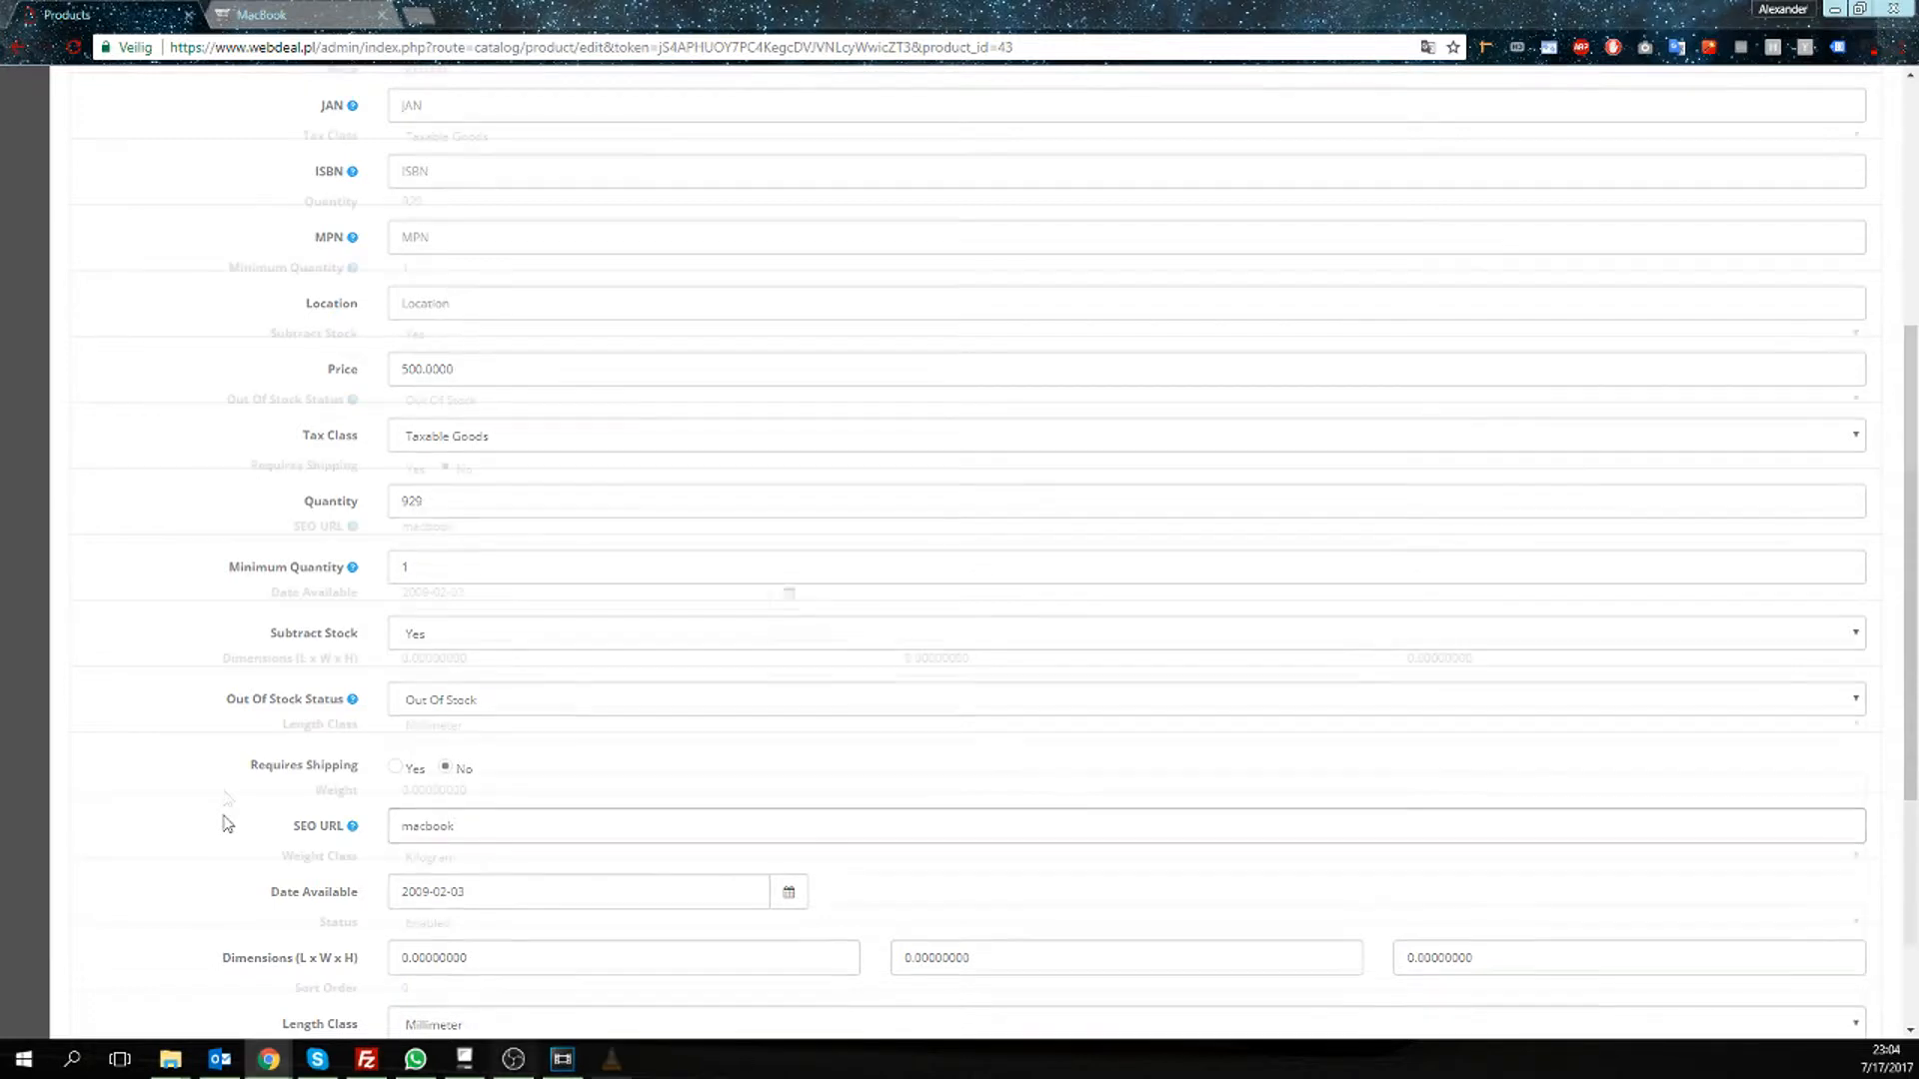
scroll("down", 3)
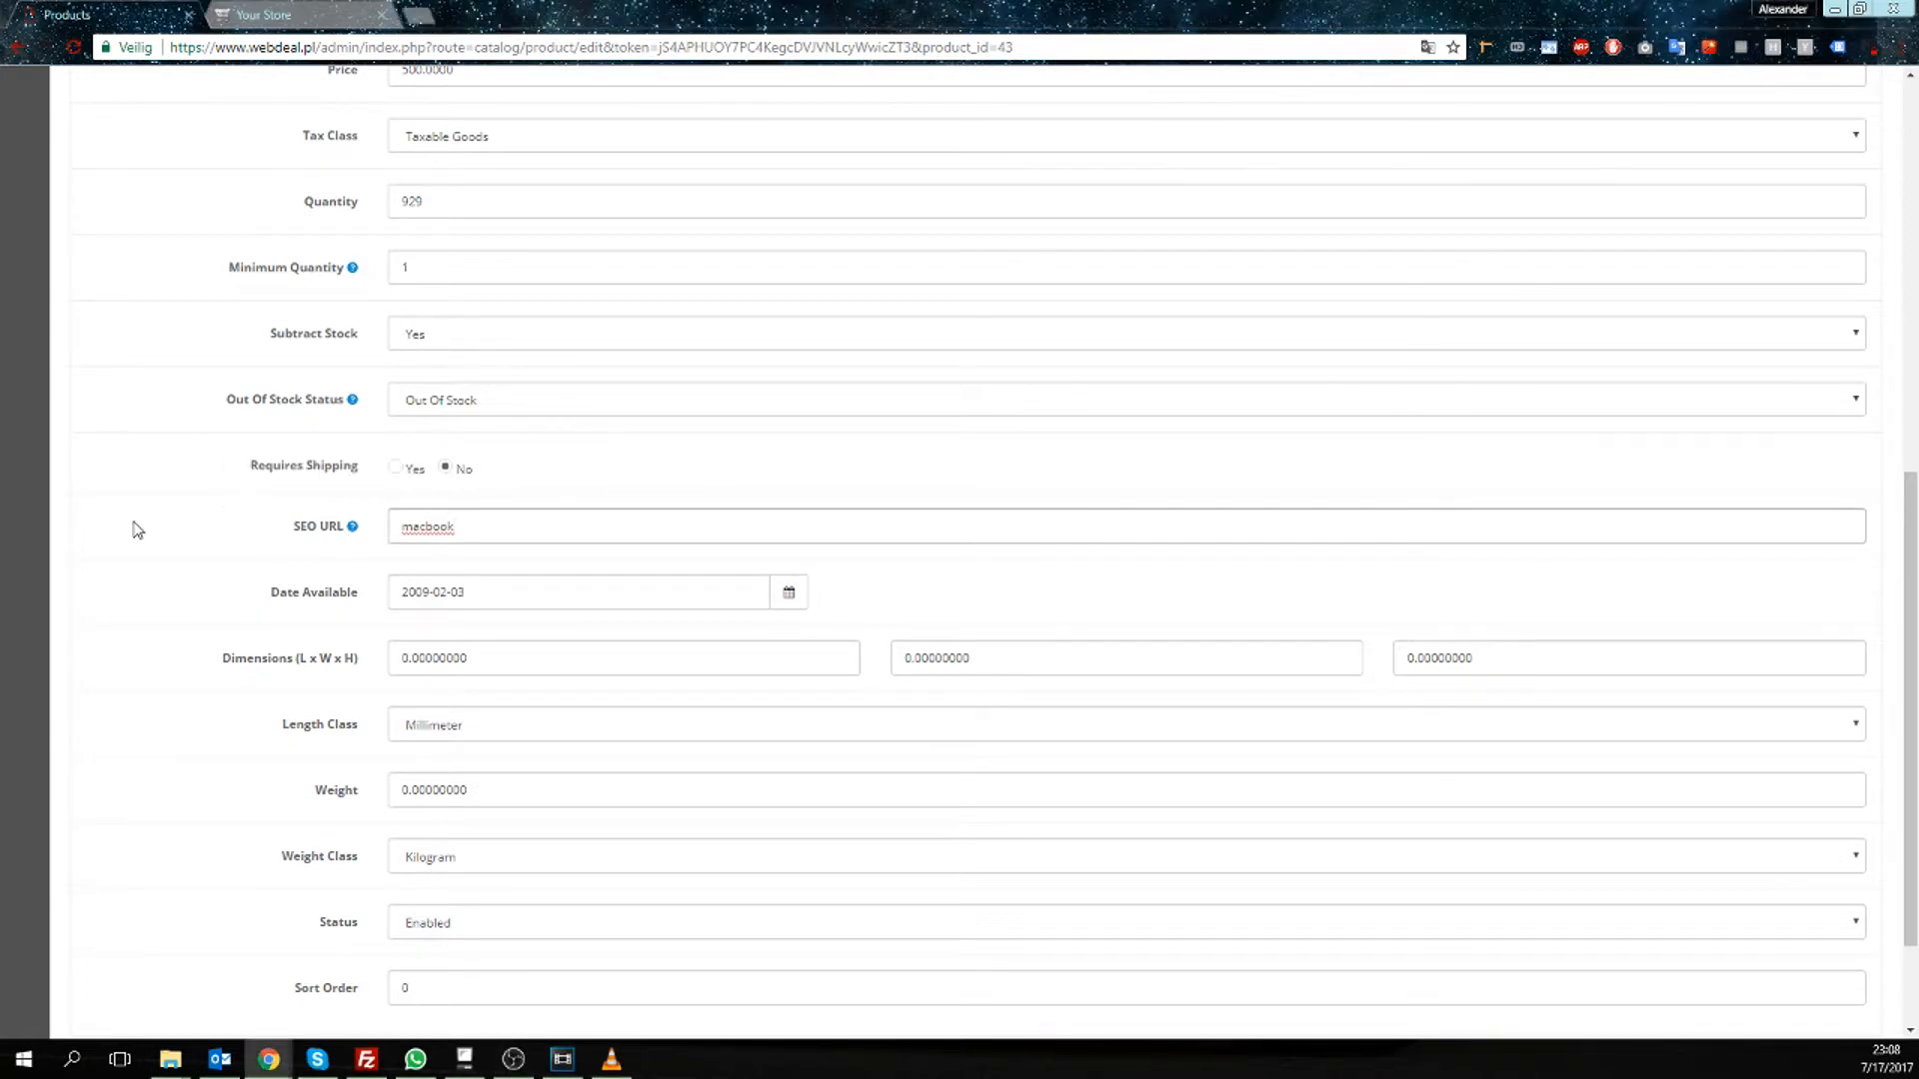
type("-pro")
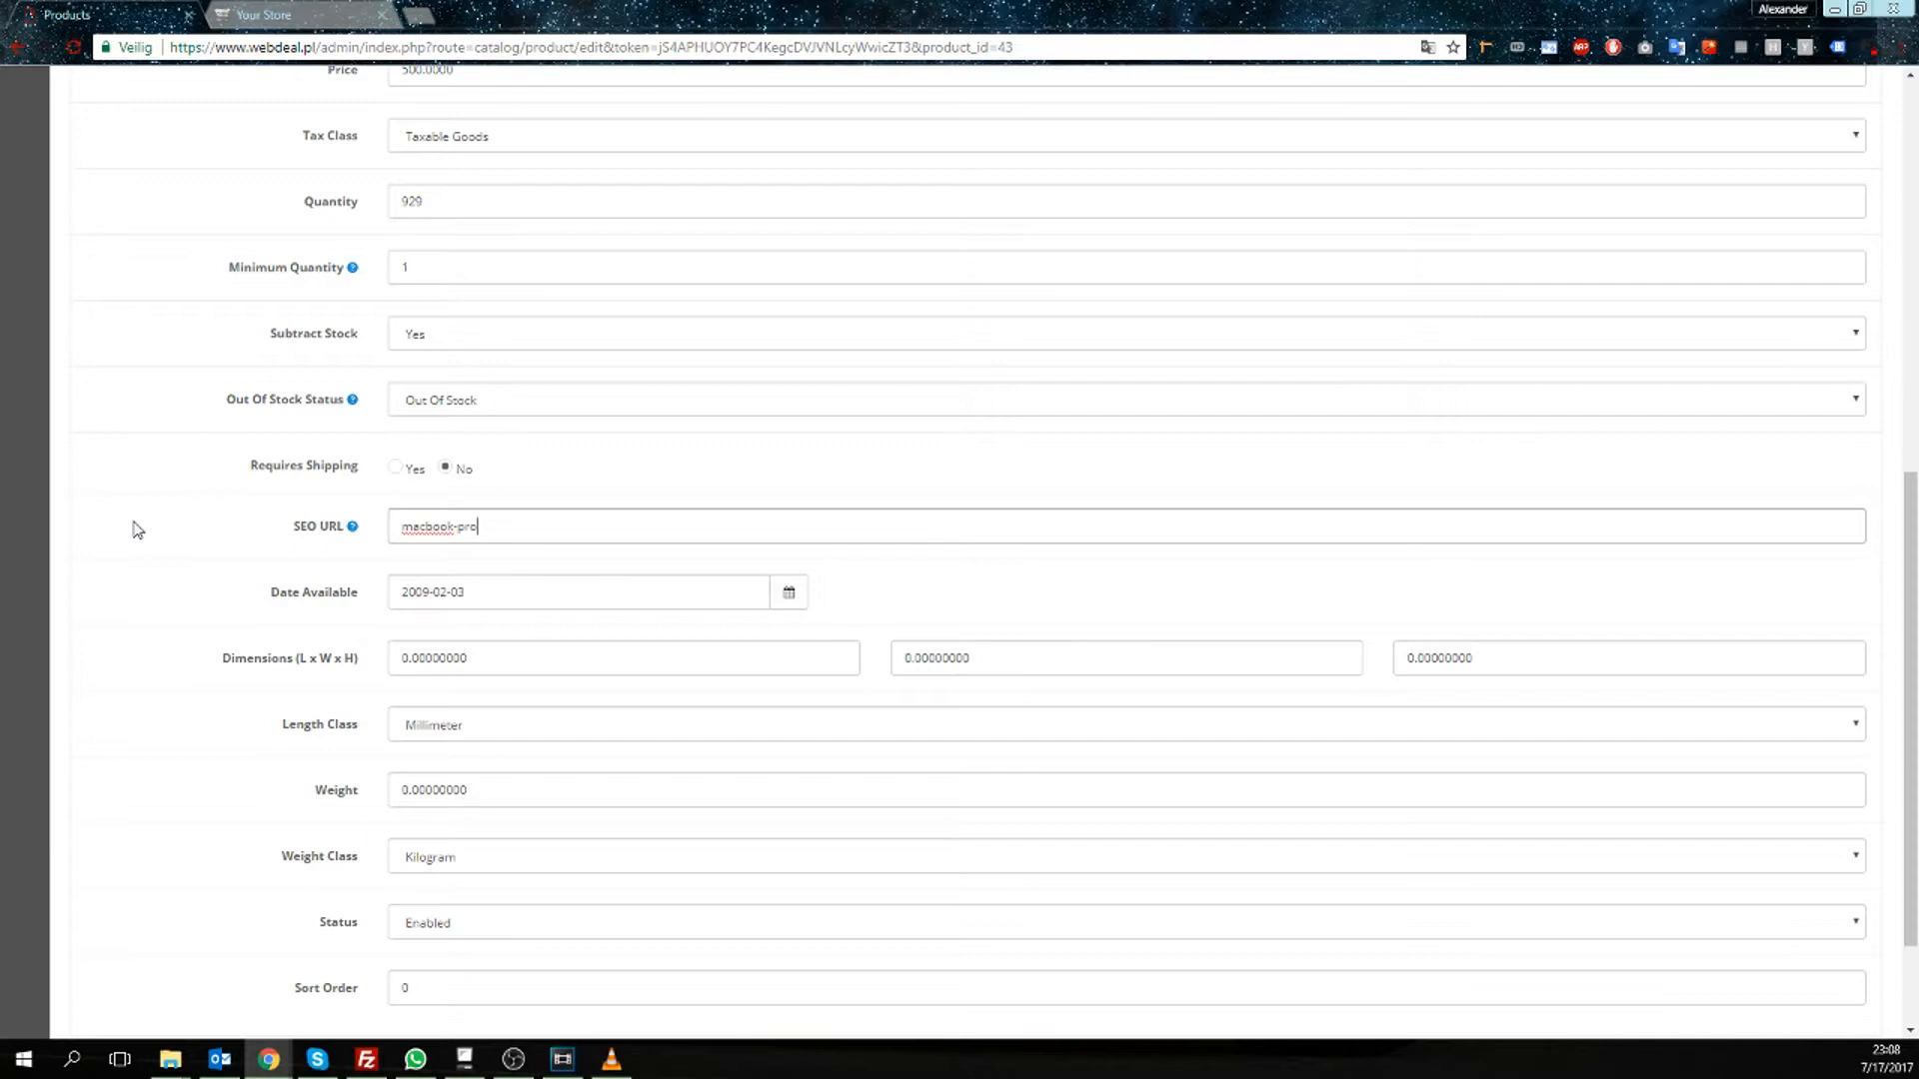
left_click(1817, 144)
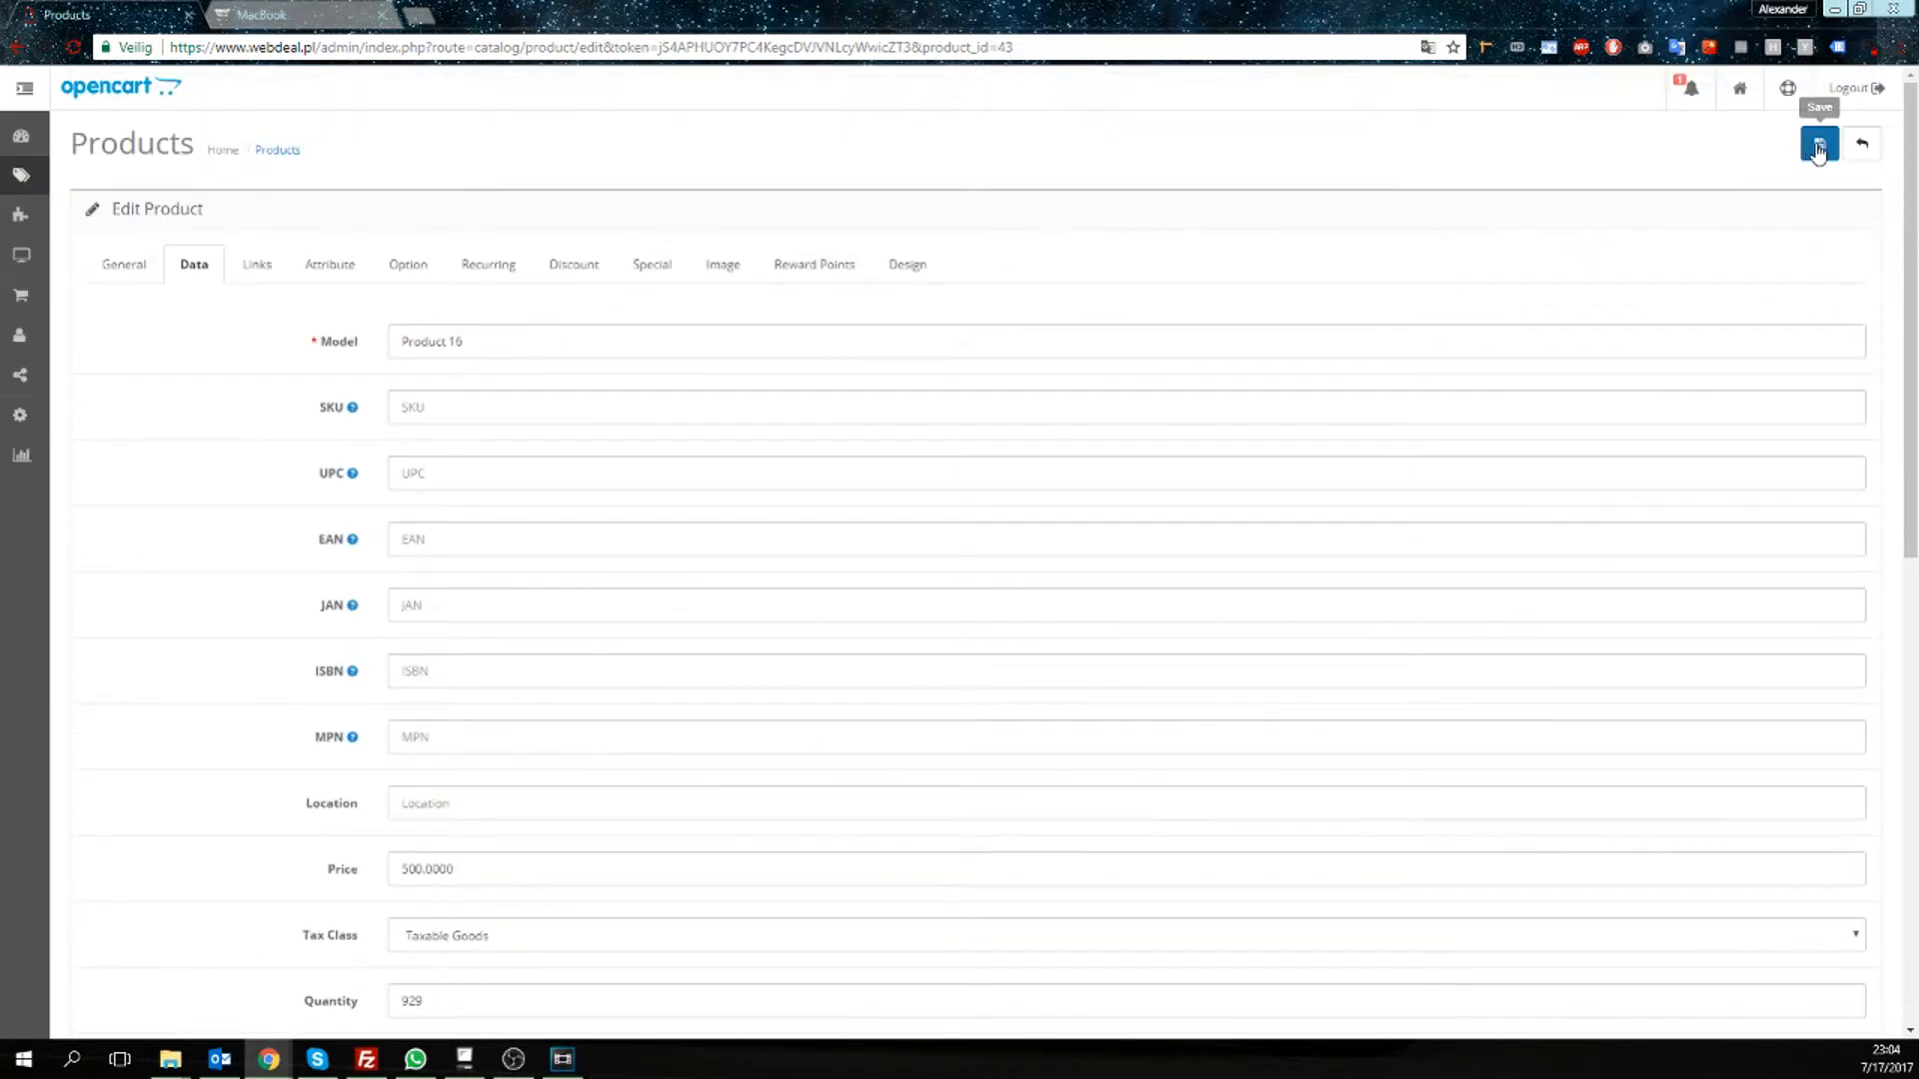
left_click(1817, 143)
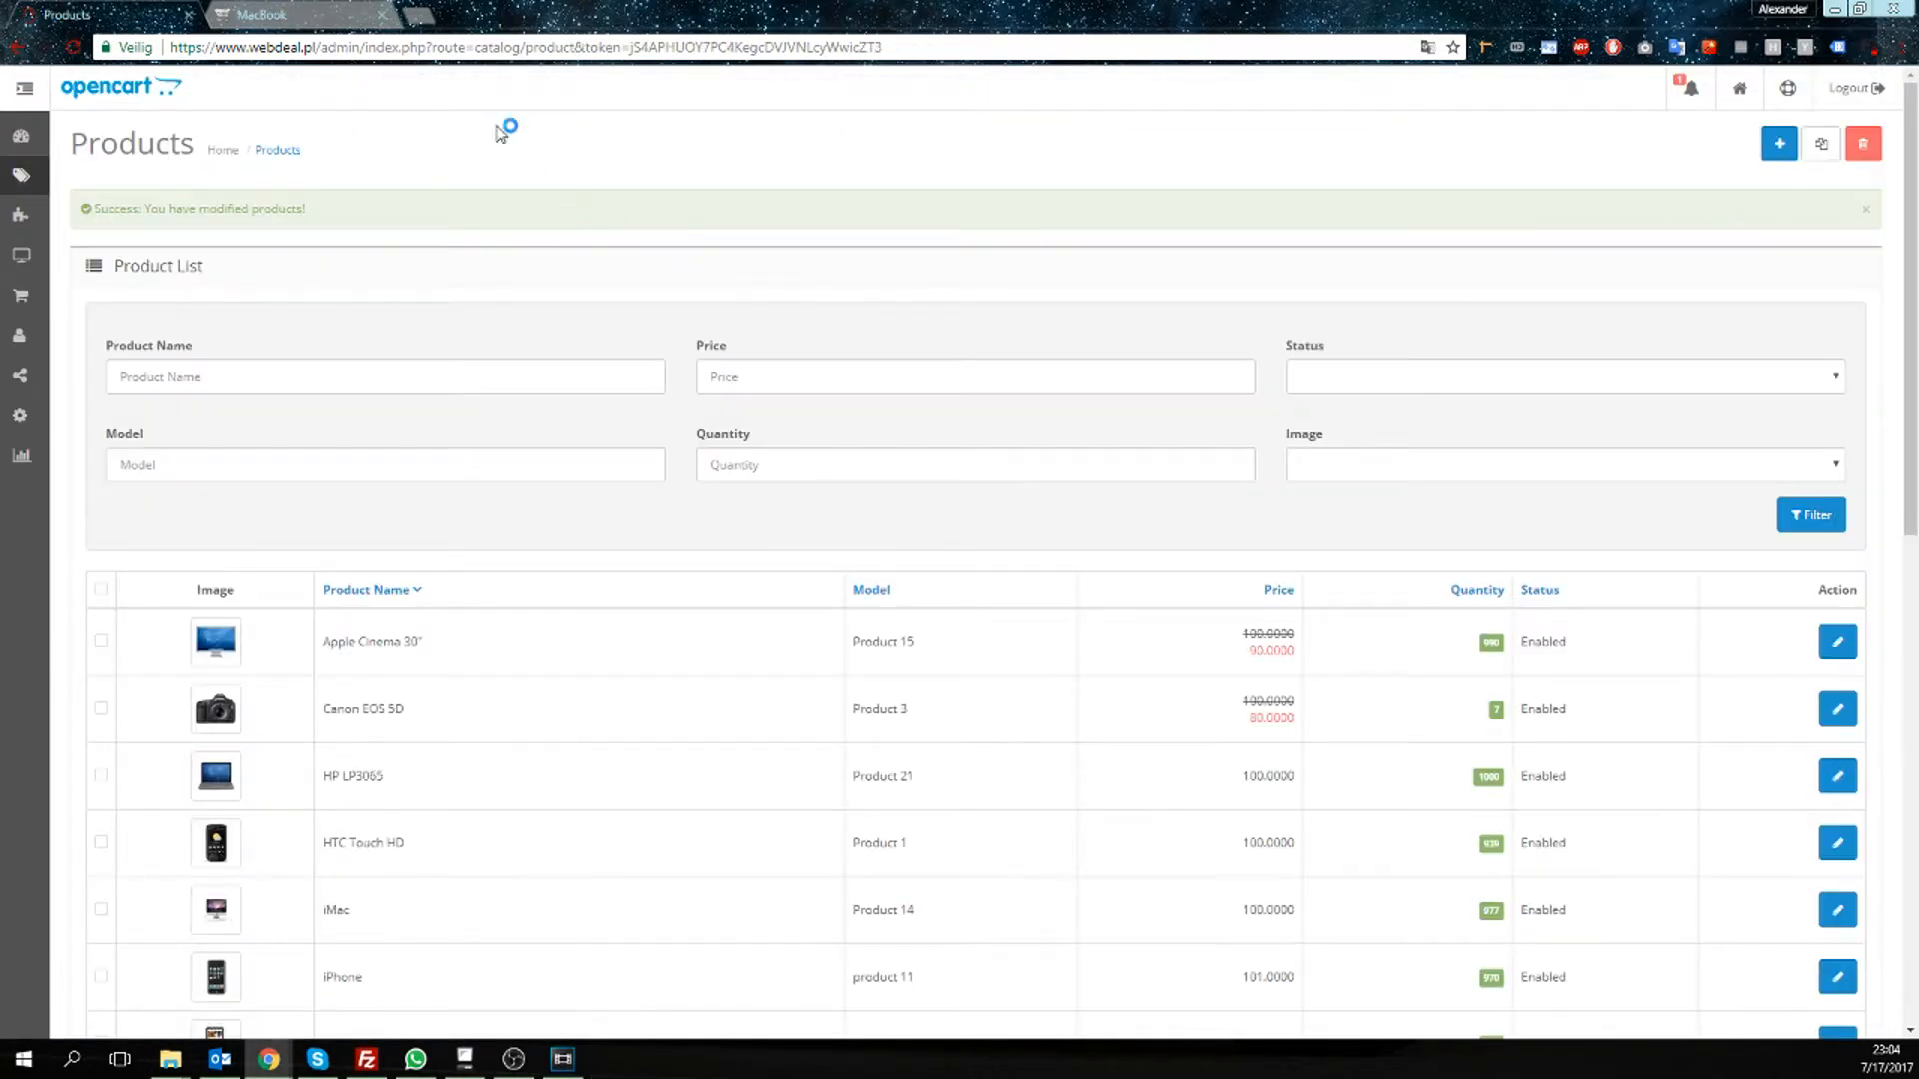
left_click(261, 13)
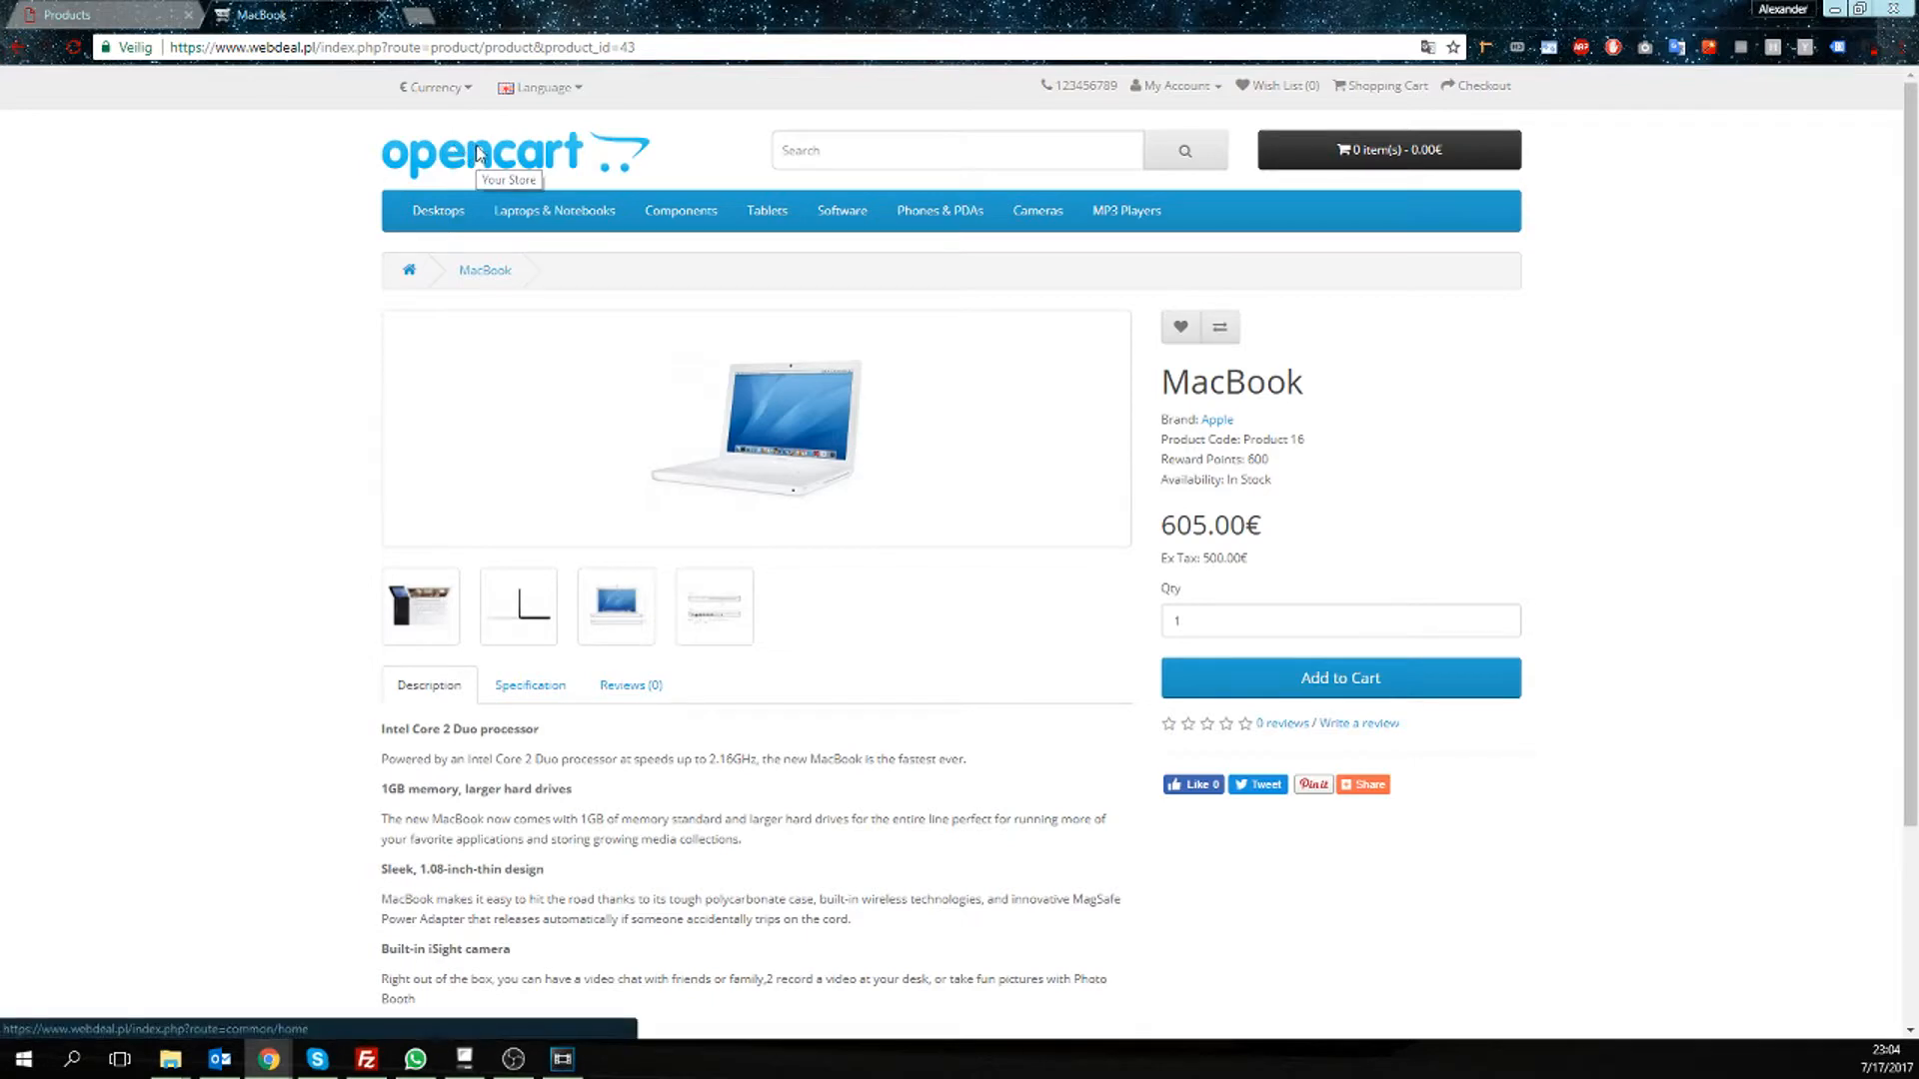
left_click(512, 152)
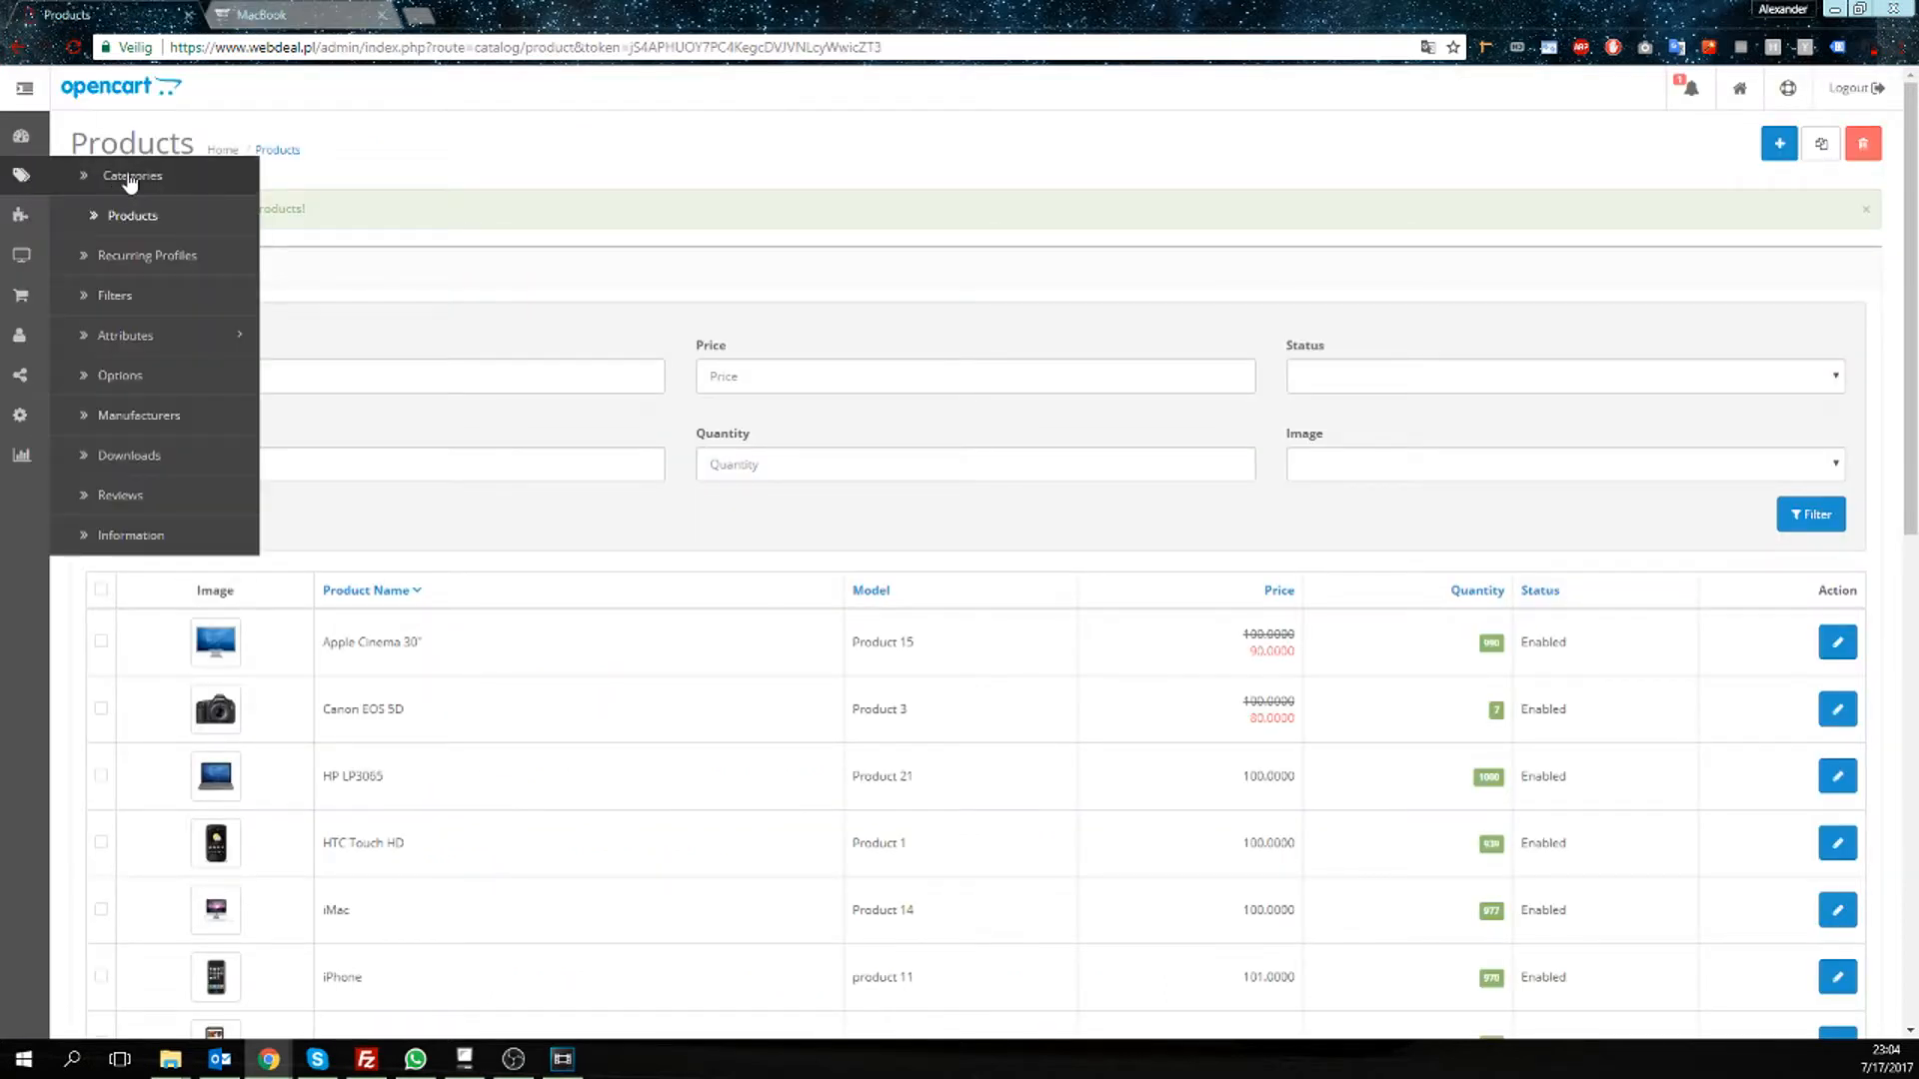
View the Cameras category's SEO URL, then return to the storefront MacBook and home pages.
left_click(131, 175)
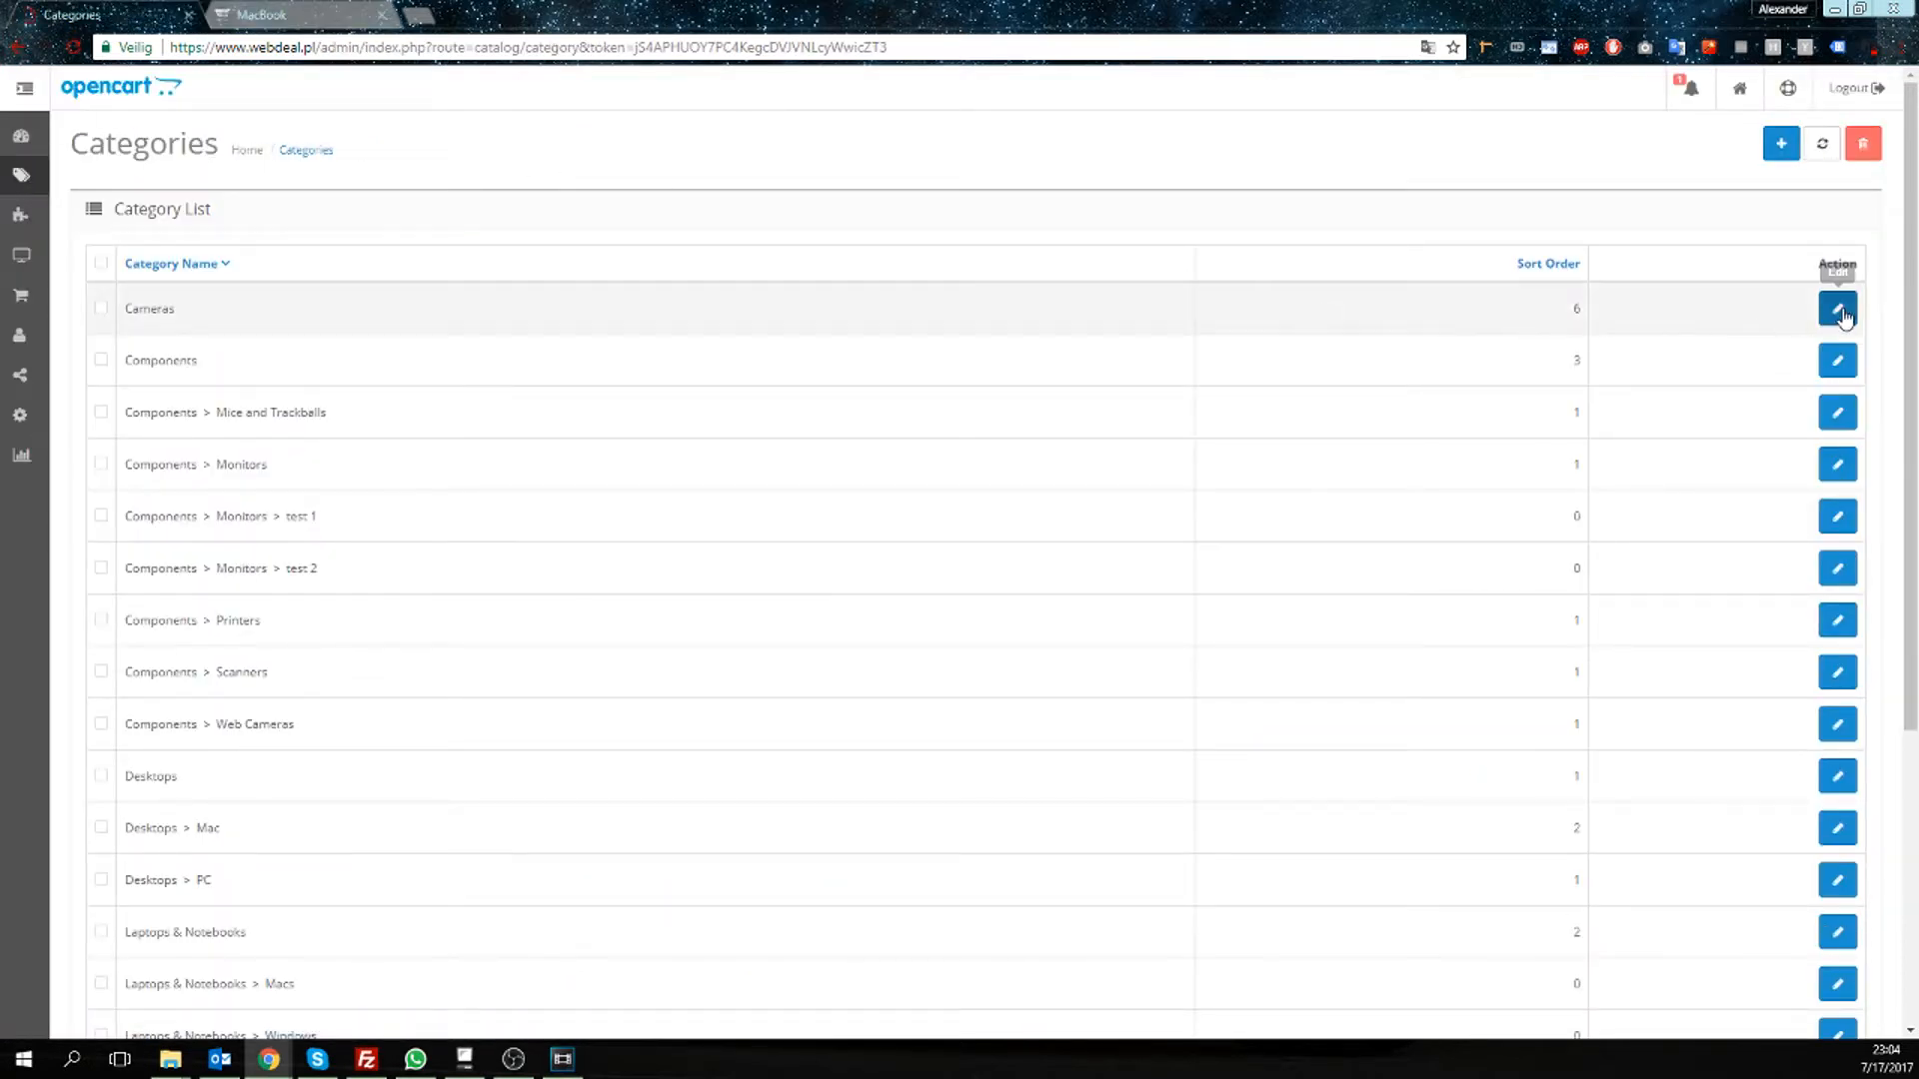
left_click(1836, 309)
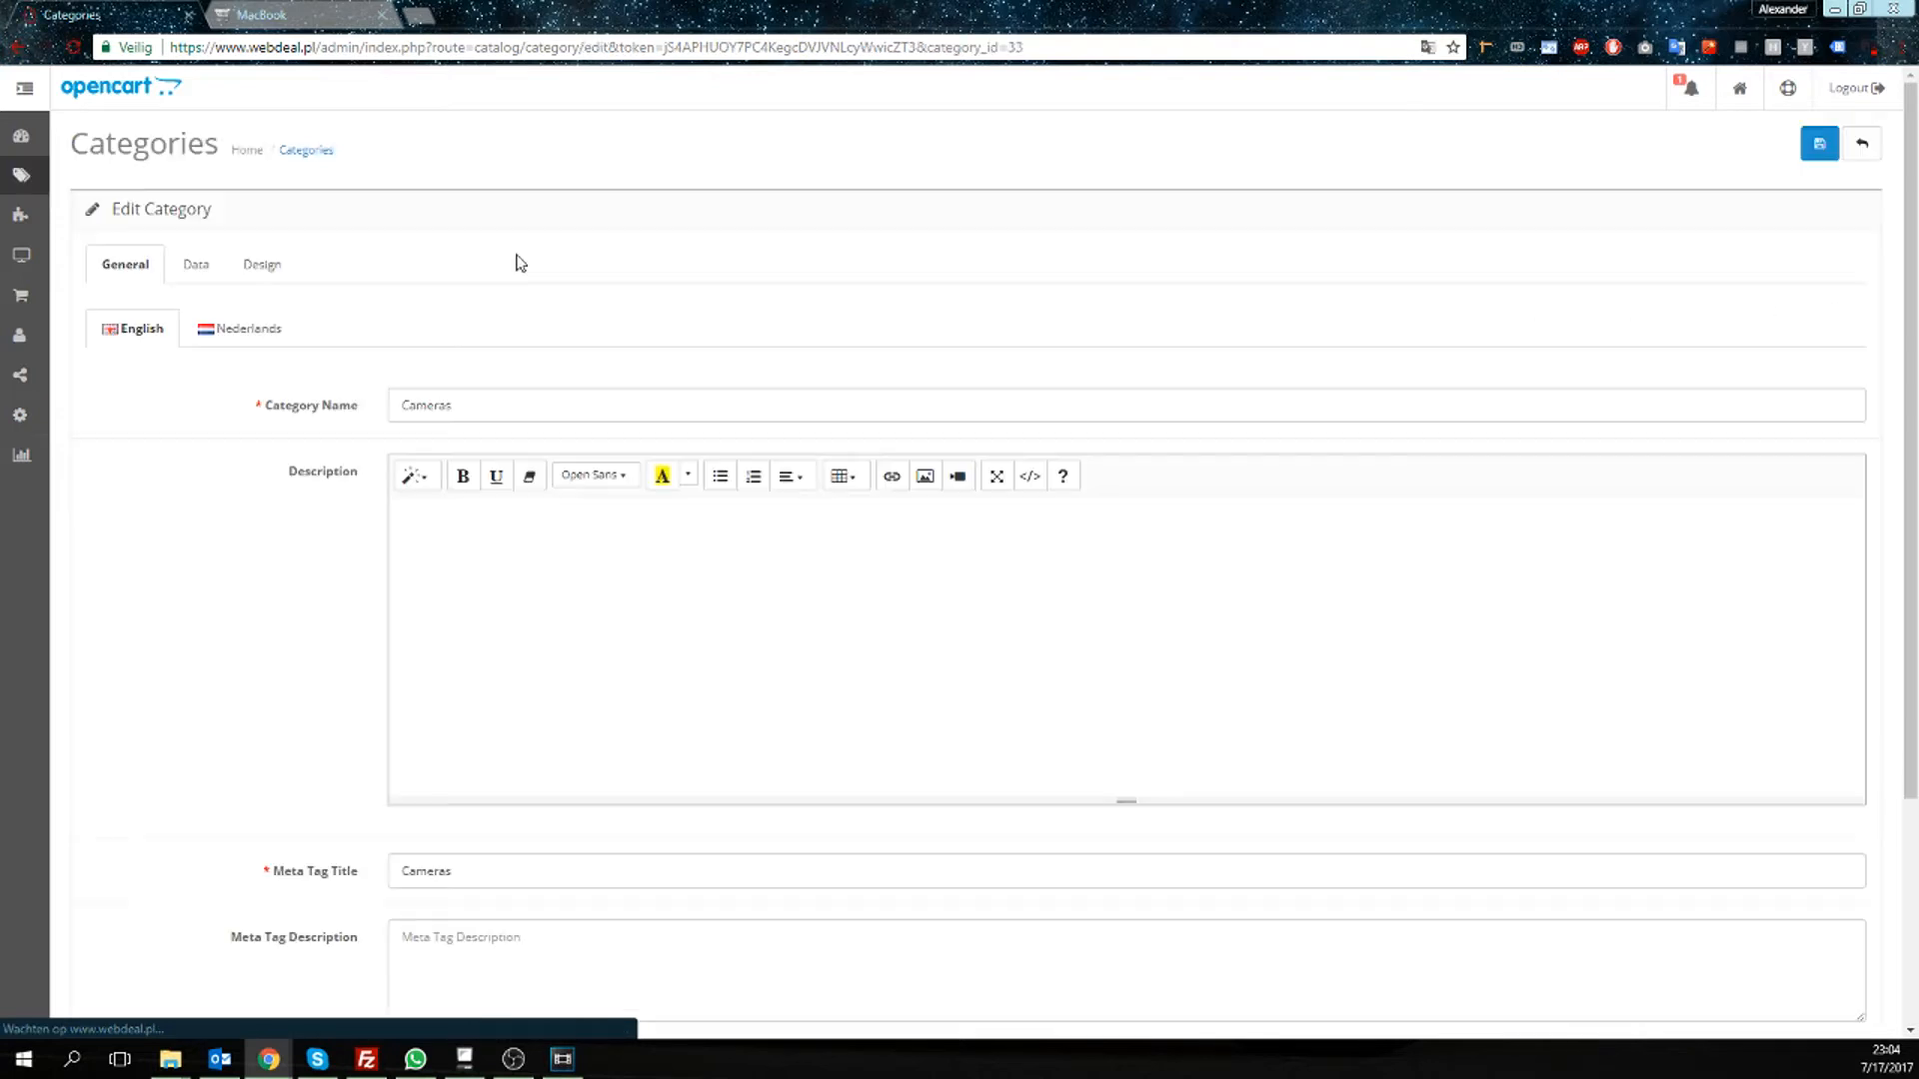
left_click(193, 263)
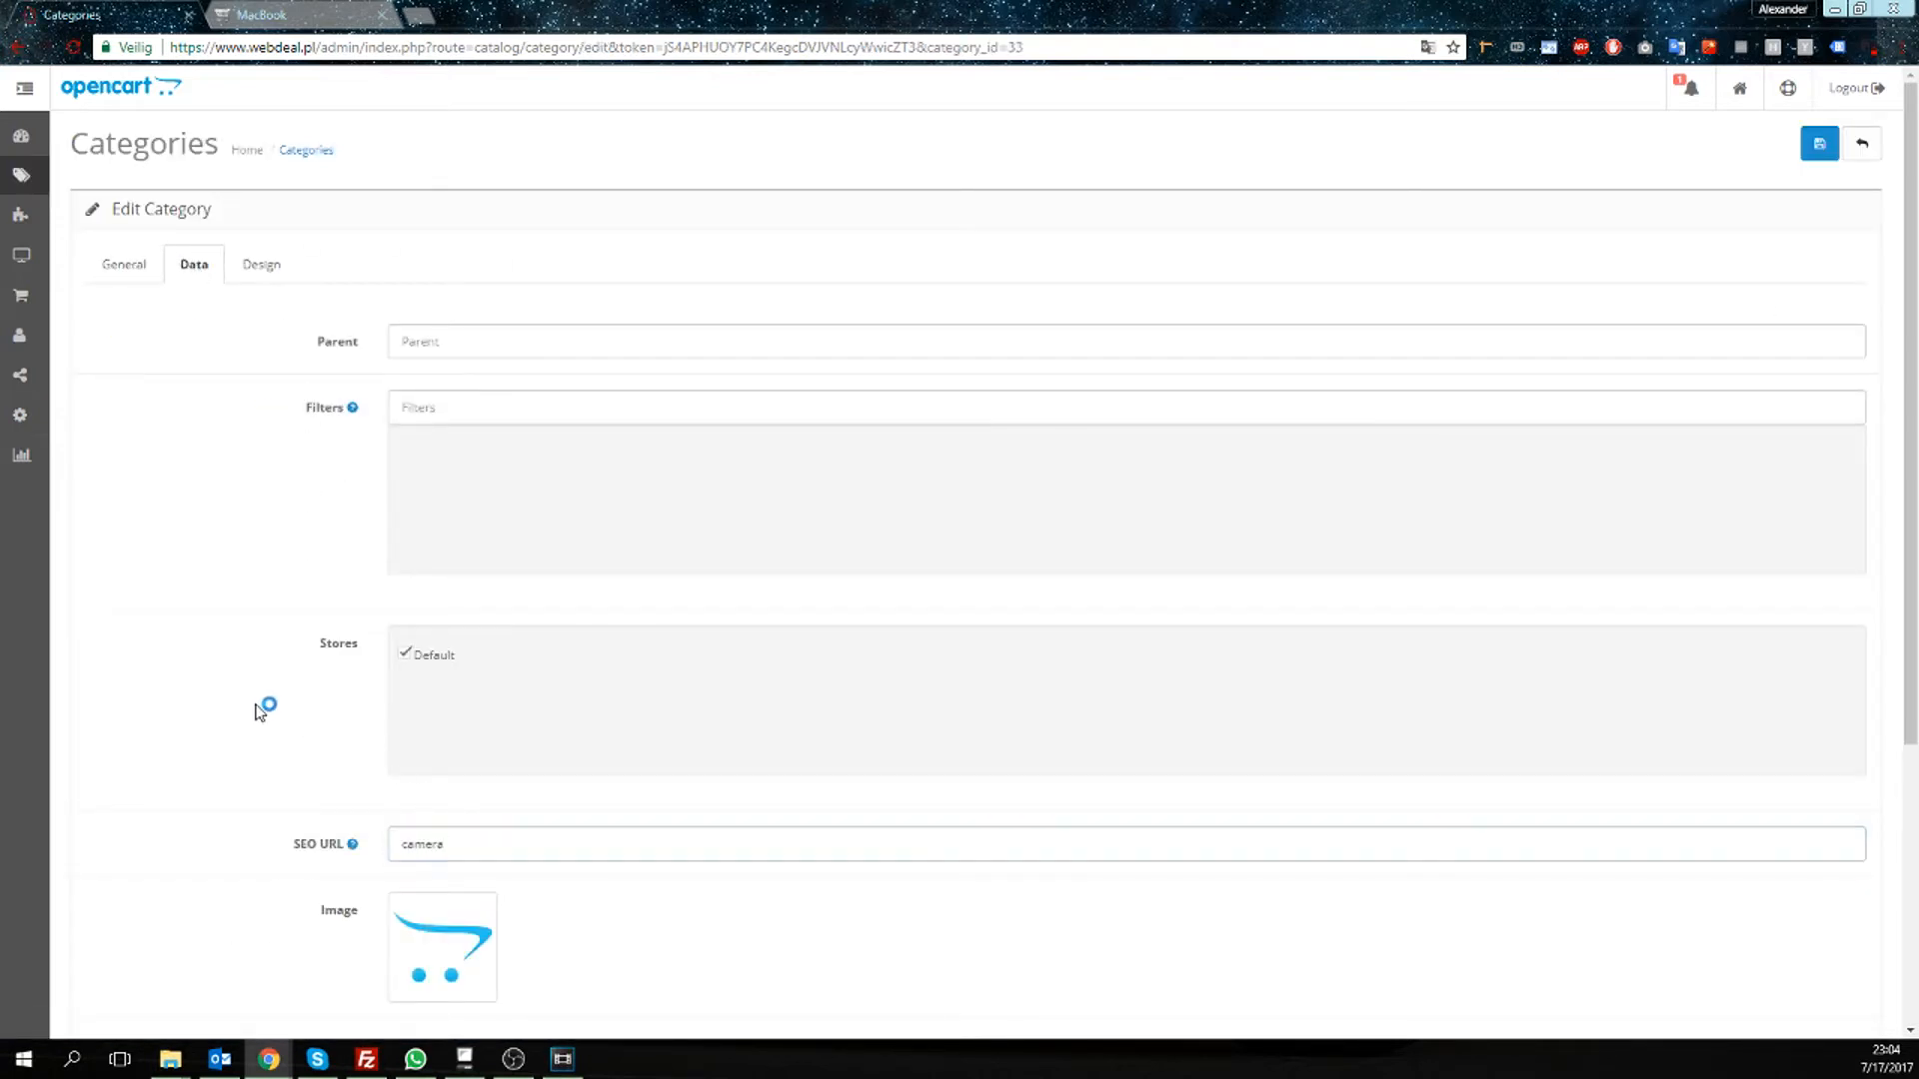
left_click(260, 13)
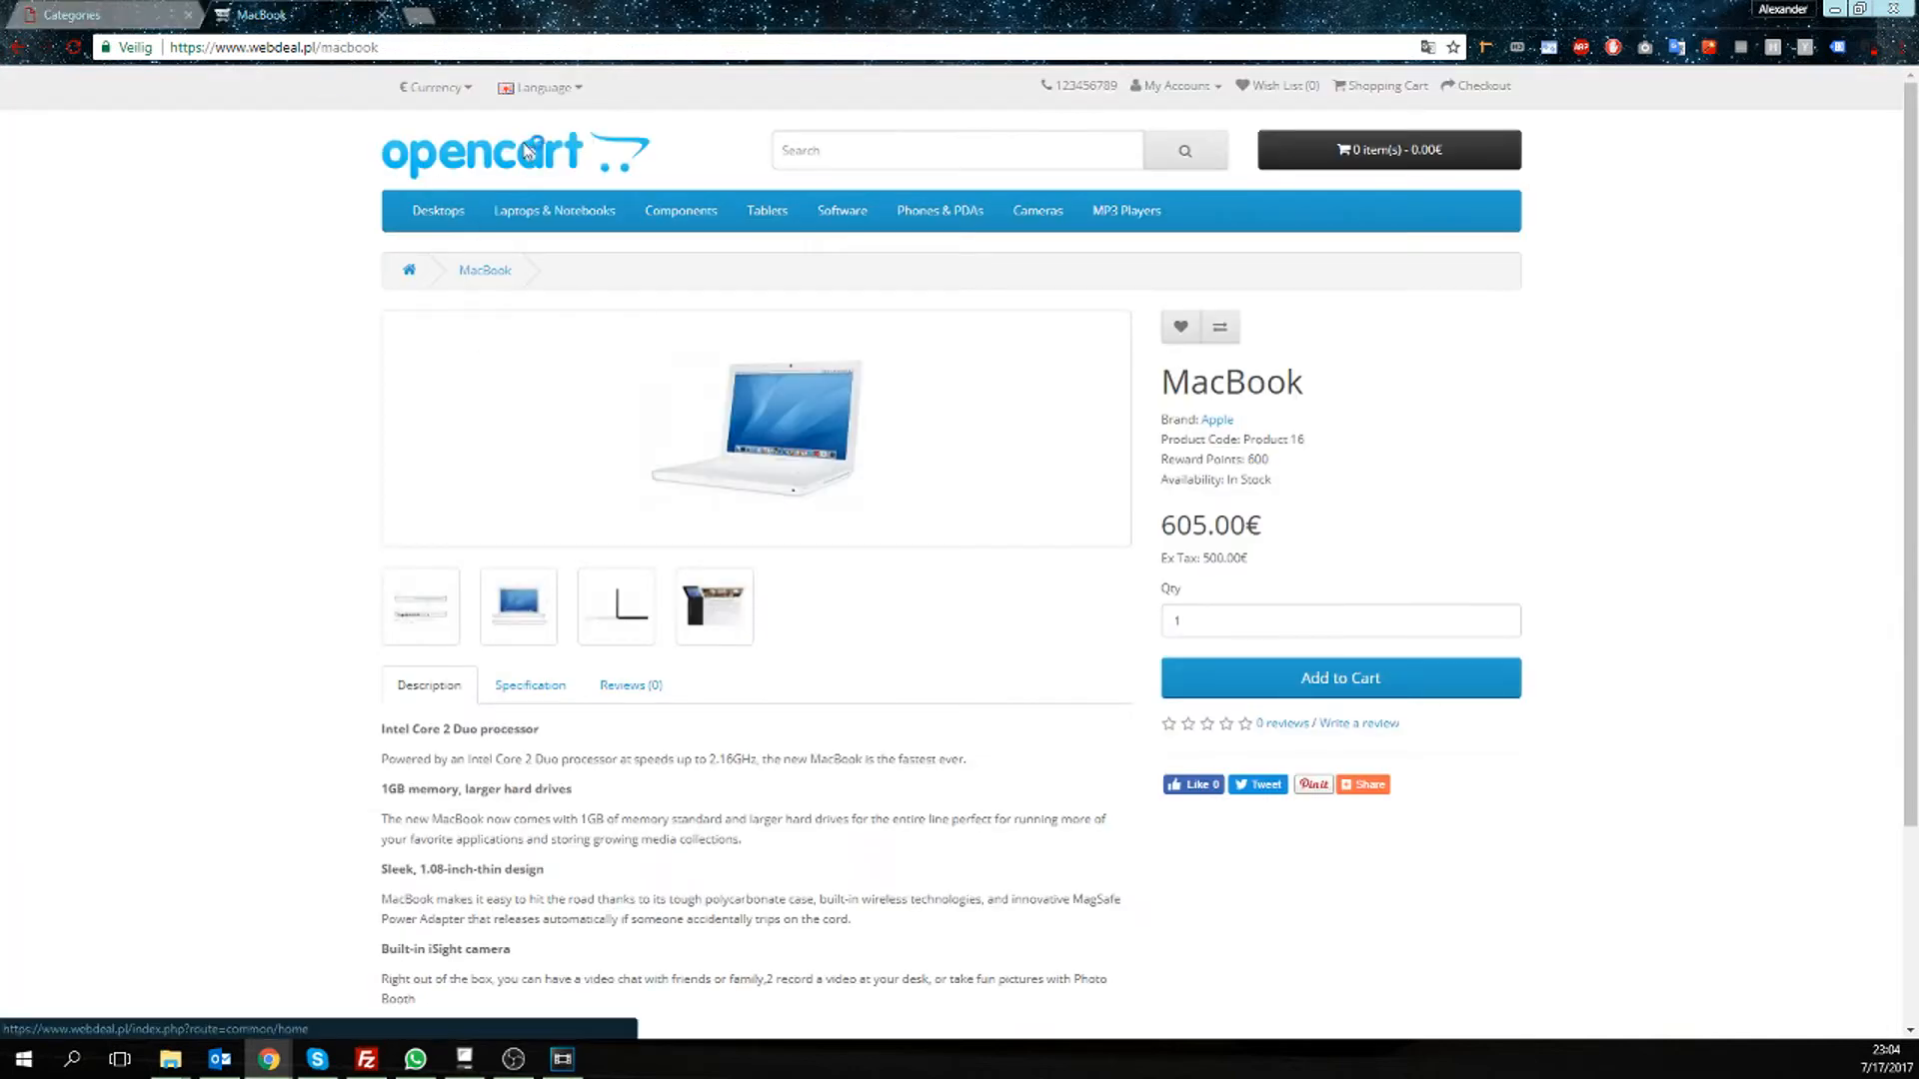
left_click(513, 152)
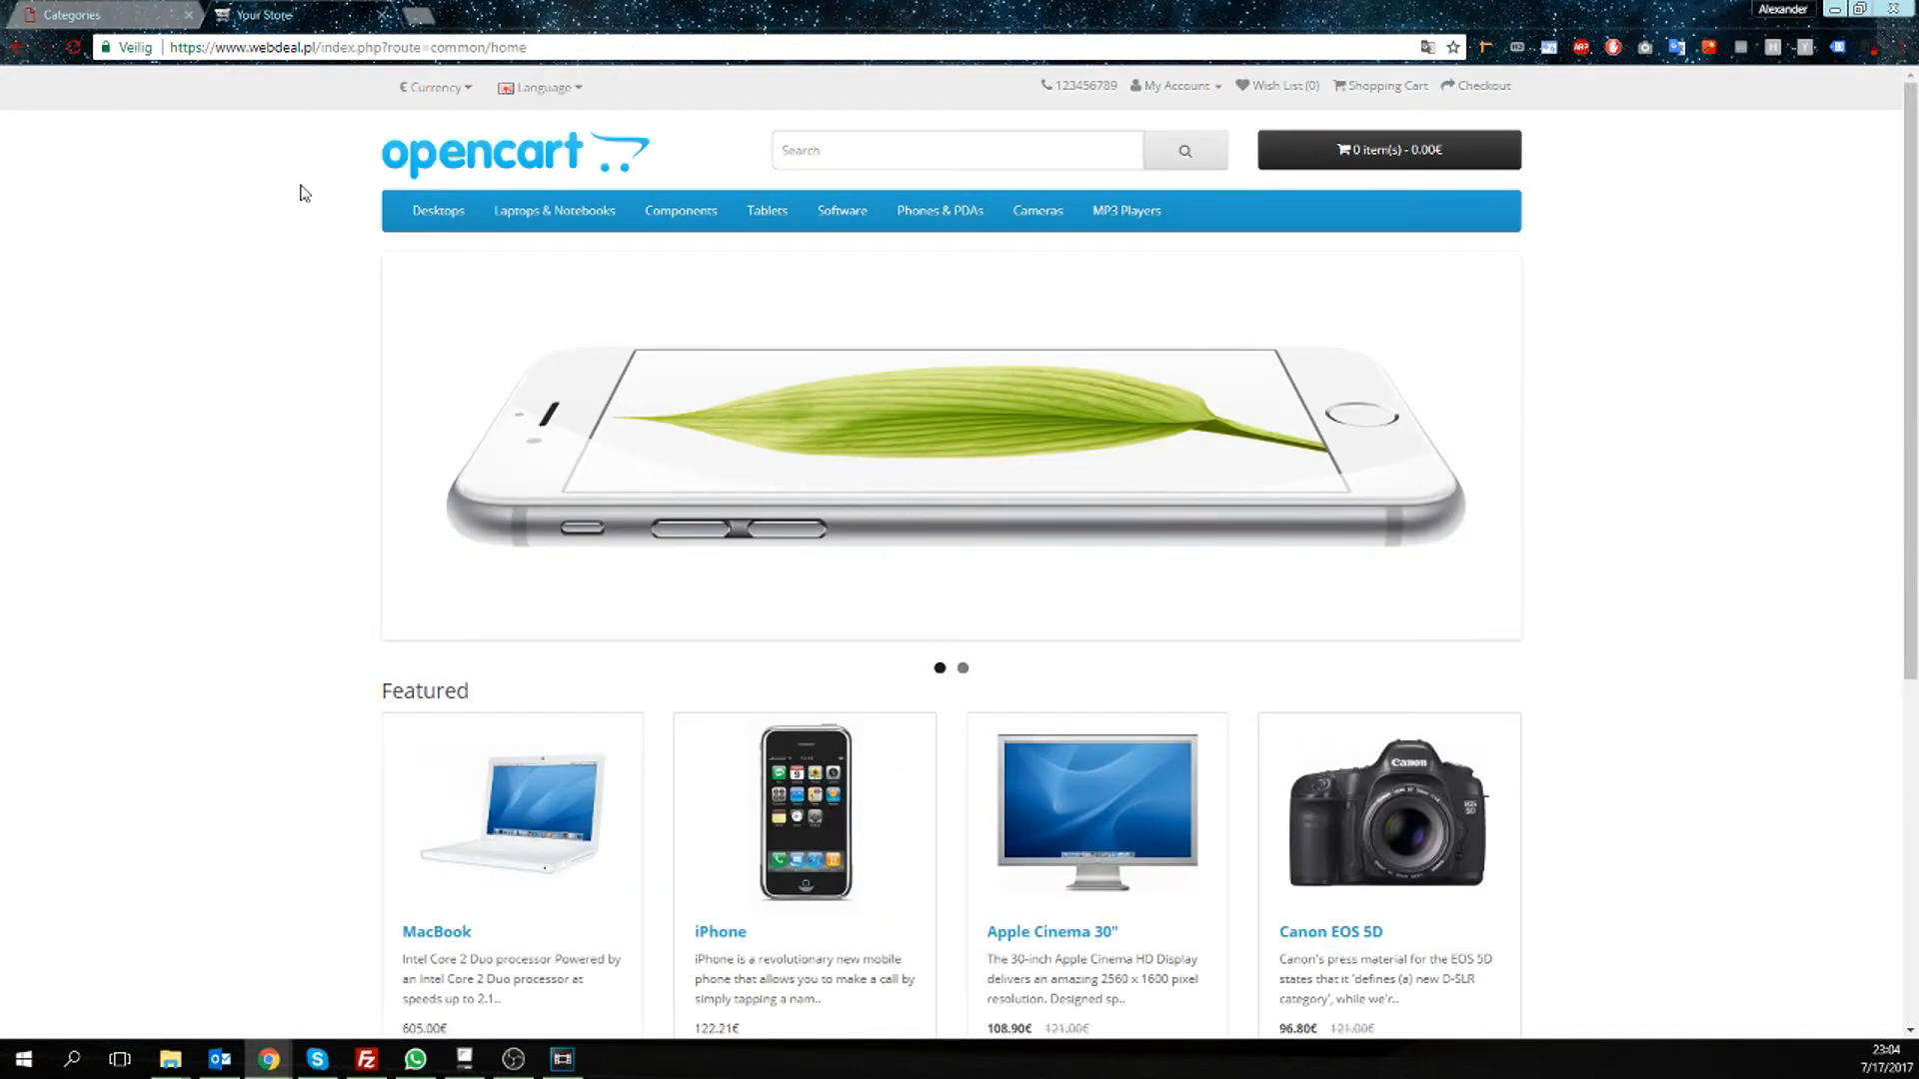